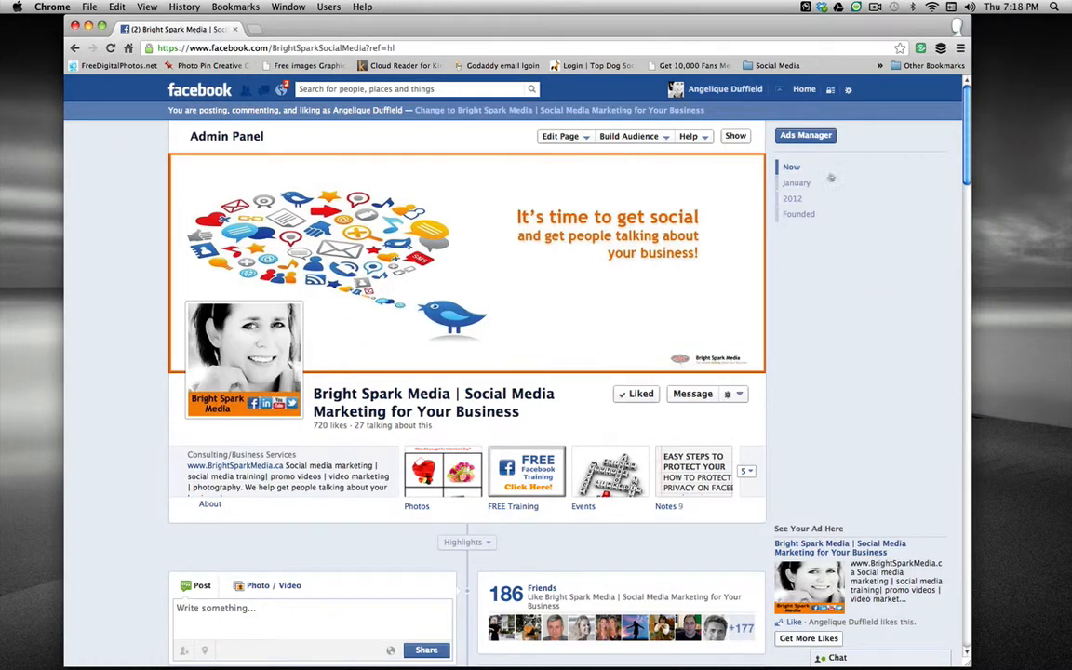
# Switch from the Bright Spark Media page back to Angelique Duffield's own profile and briefly start a search
pyautogui.click(725, 90)
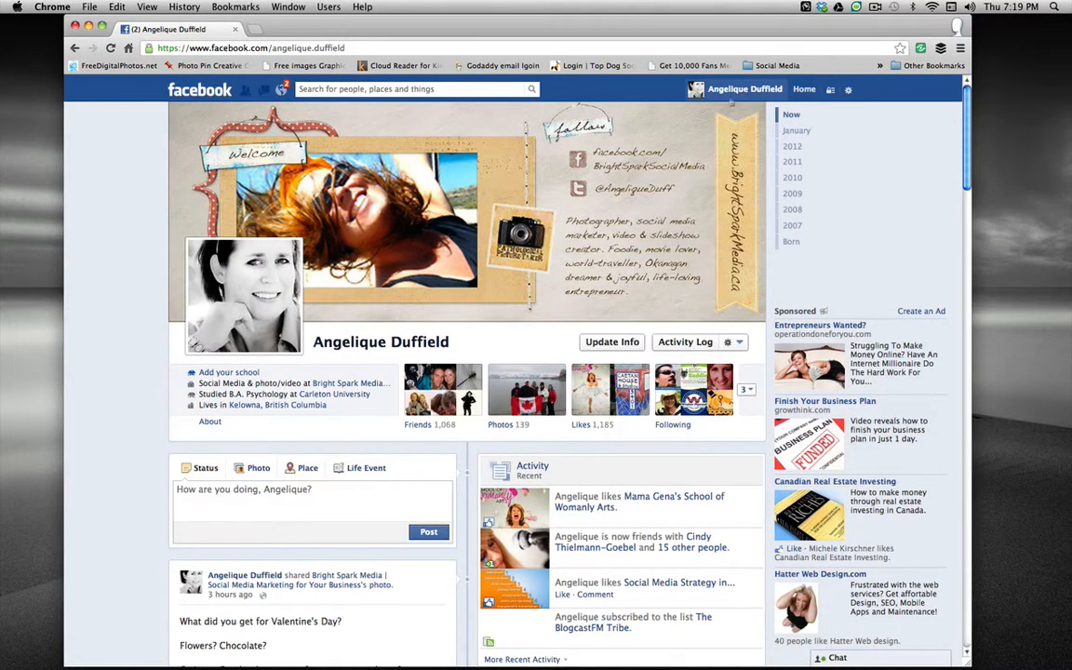
pyautogui.moveTo(804, 89)
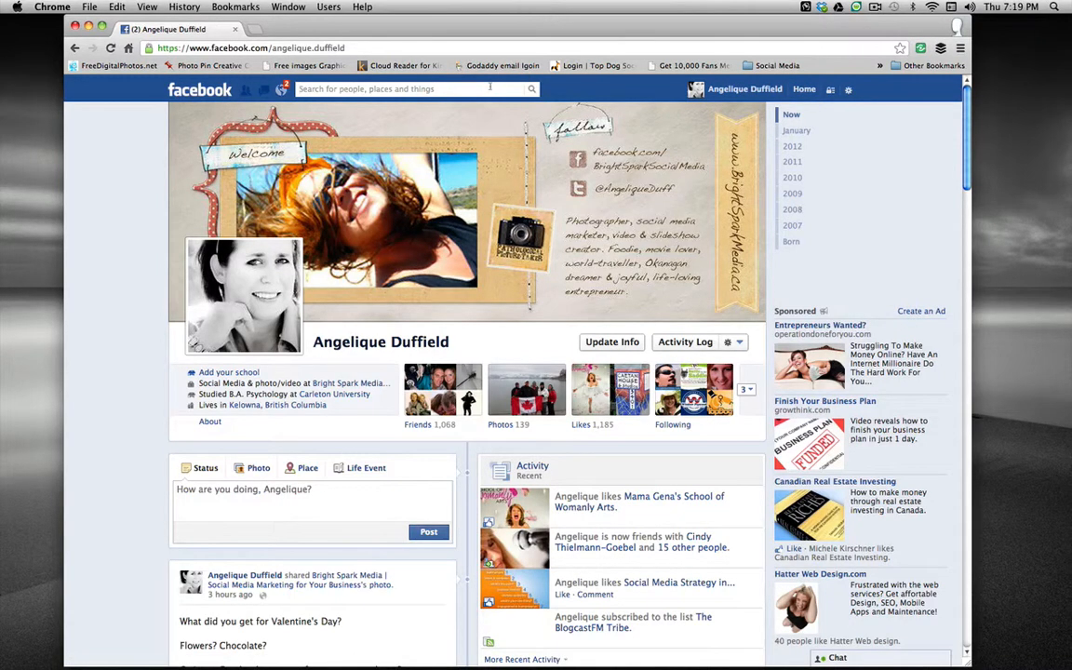
pyautogui.write('c')
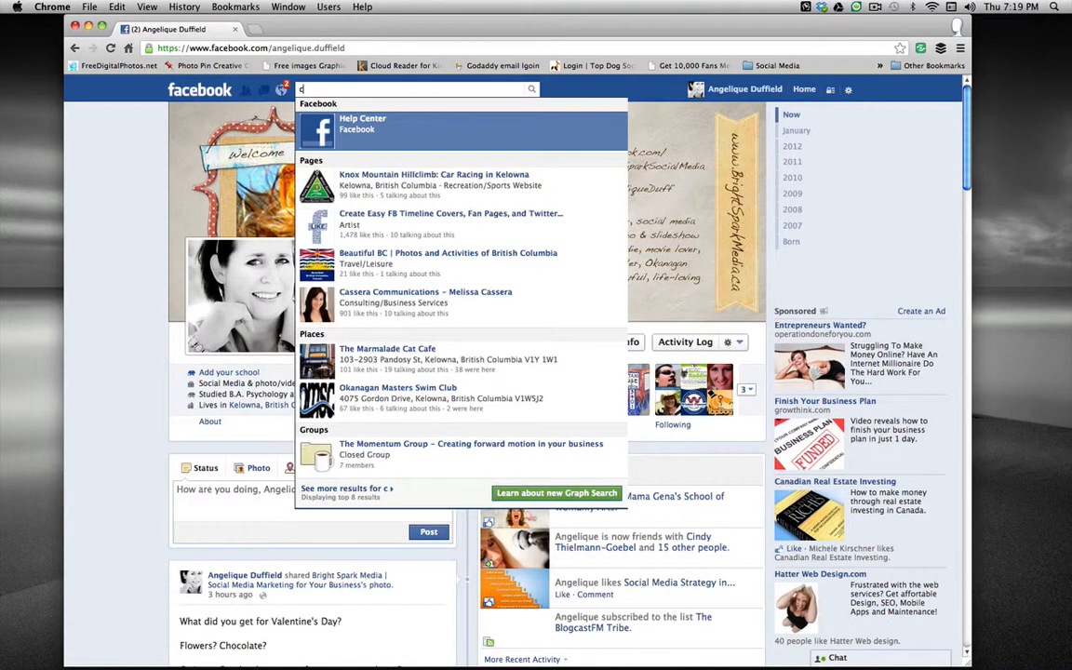
pyautogui.write('oc')
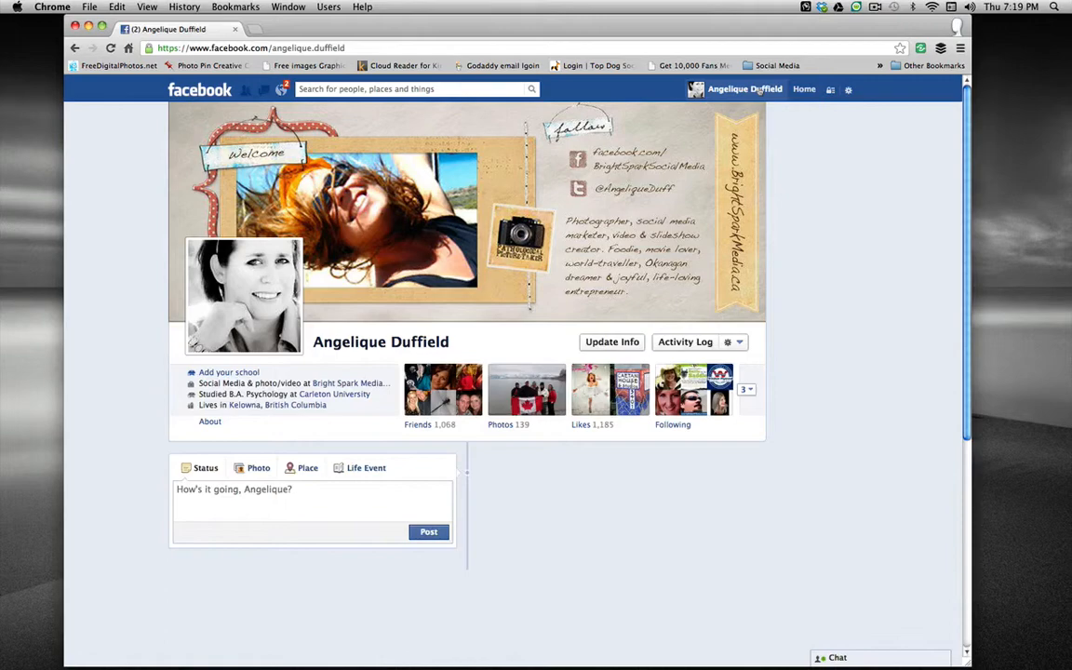
# Go to the list of managed pages and choose '+ Create a Page'
pyautogui.click(804, 89)
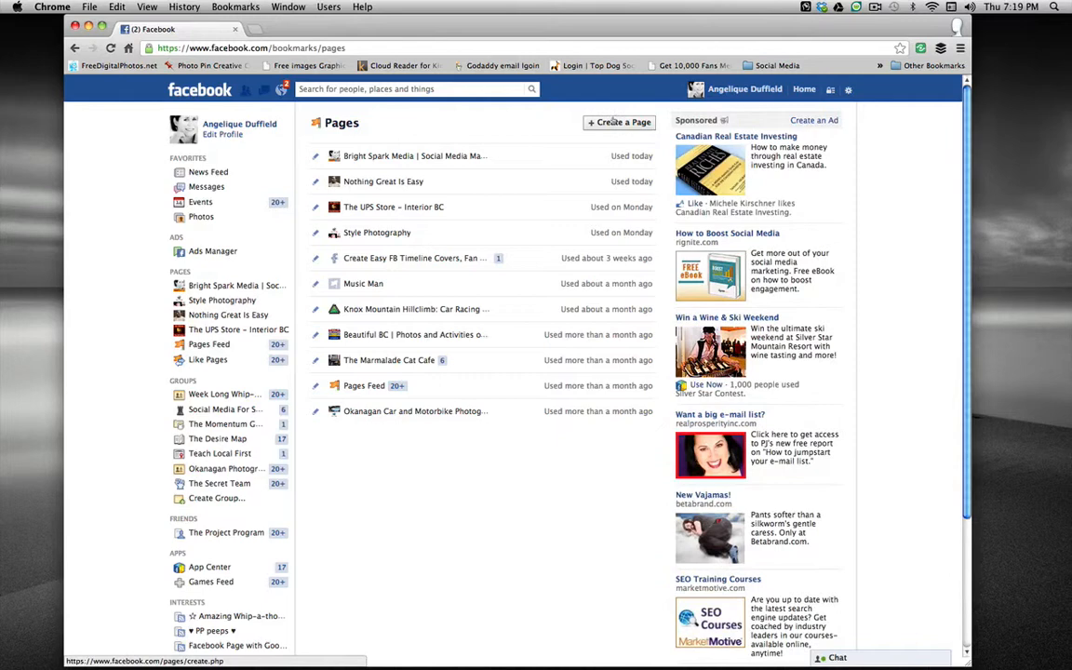
pyautogui.click(622, 123)
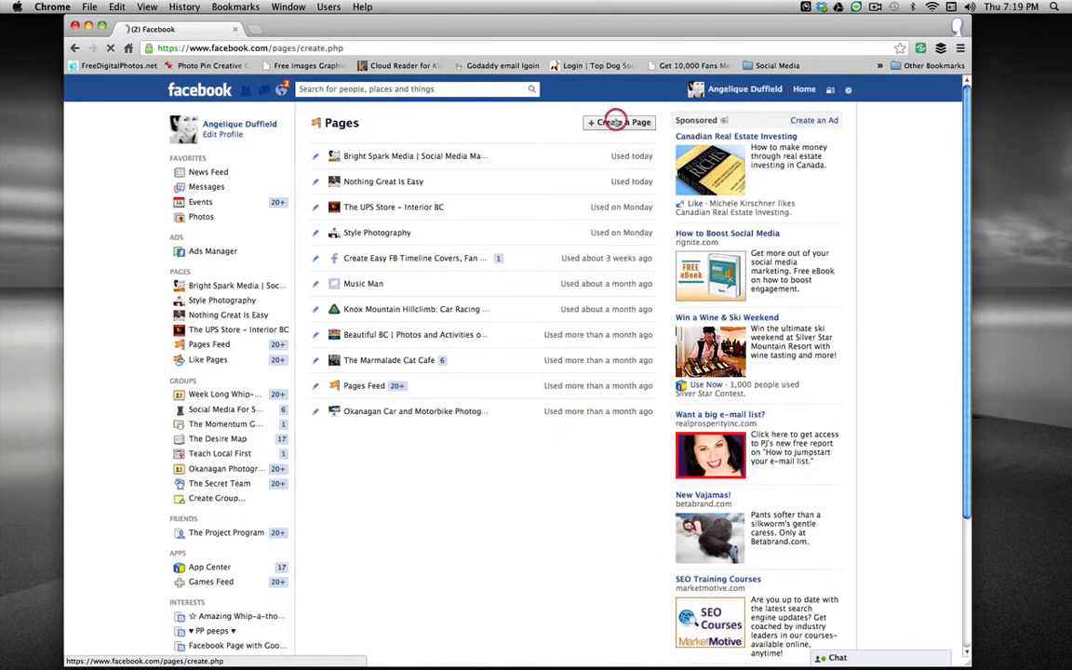
# Load the Create a Page screen with its six category tiles such as Local Business and Brand or Product
pyautogui.click(617, 123)
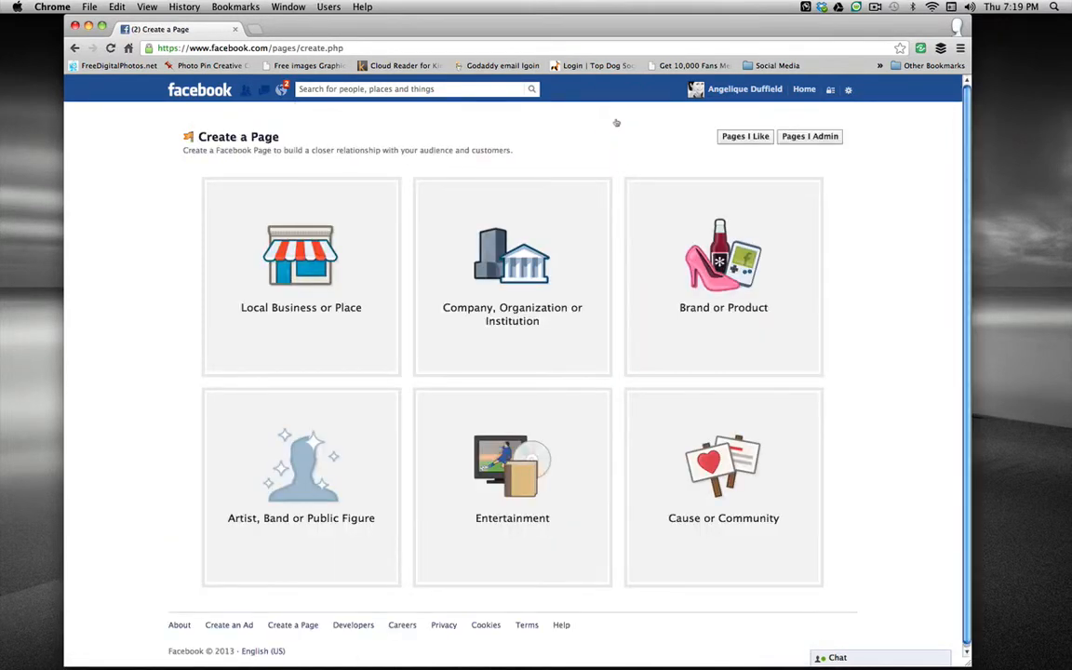
pyautogui.moveTo(856, 302)
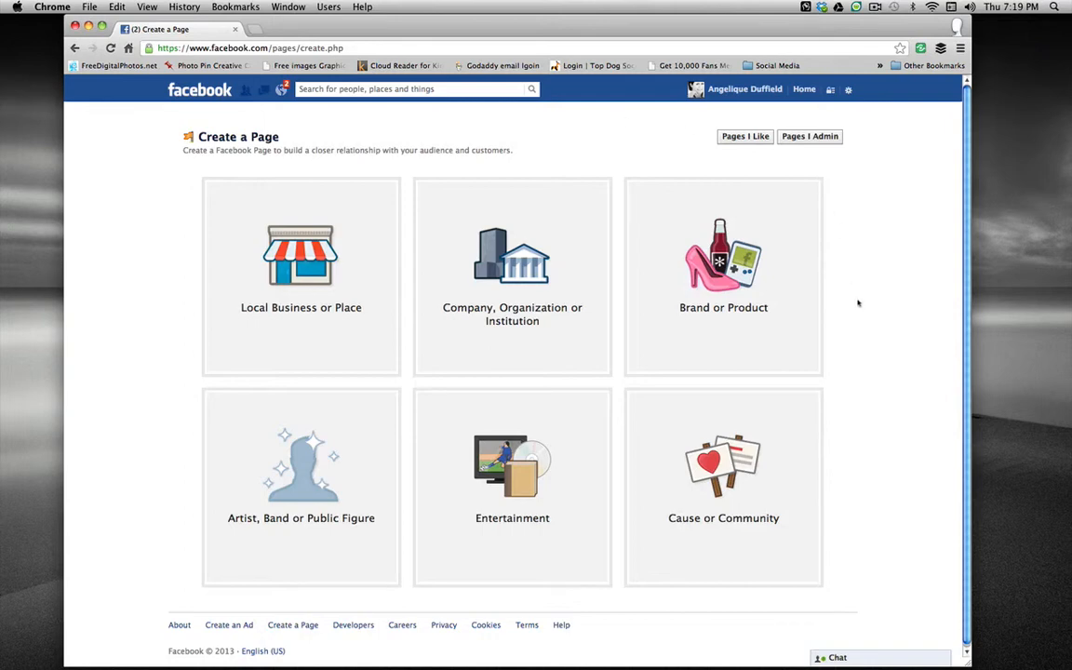
pyautogui.moveTo(884, 333)
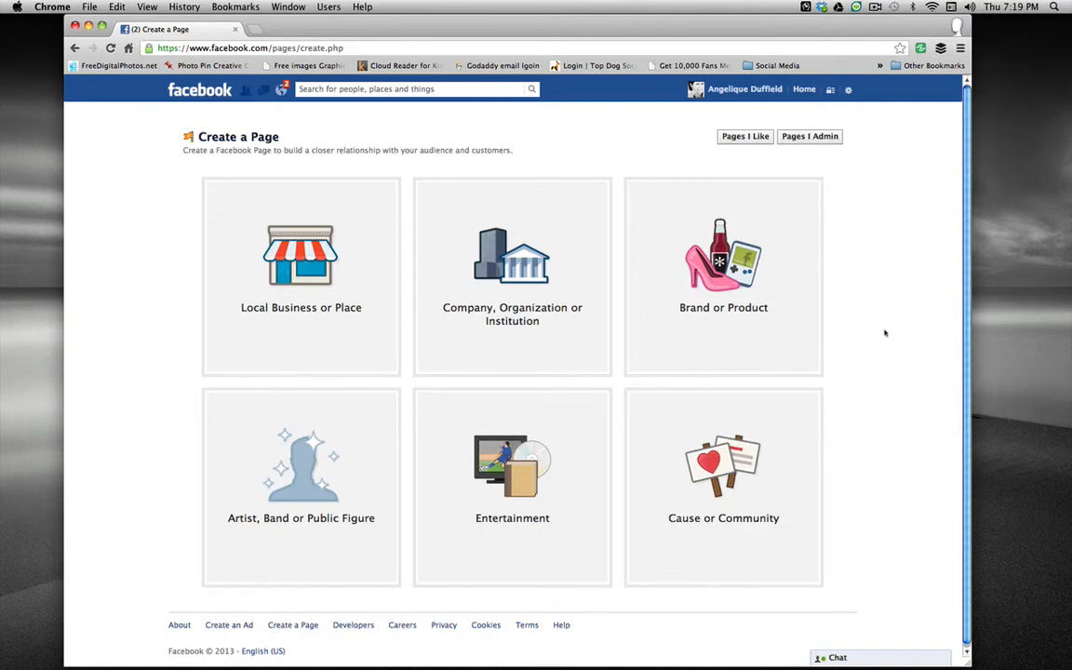
pyautogui.moveTo(748, 307)
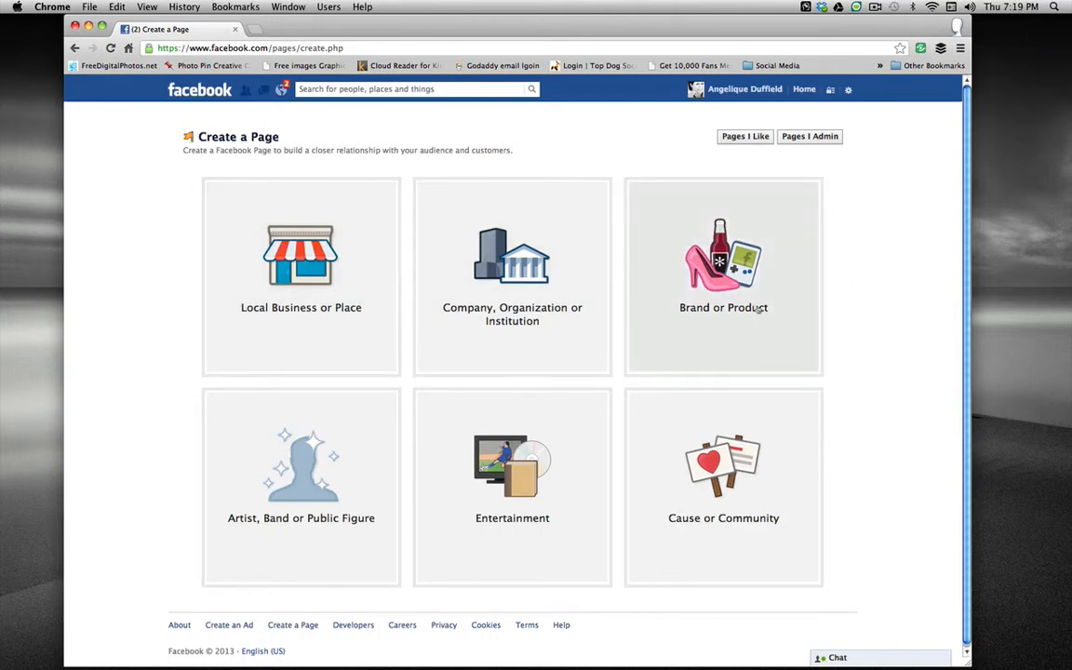
pyautogui.moveTo(915, 305)
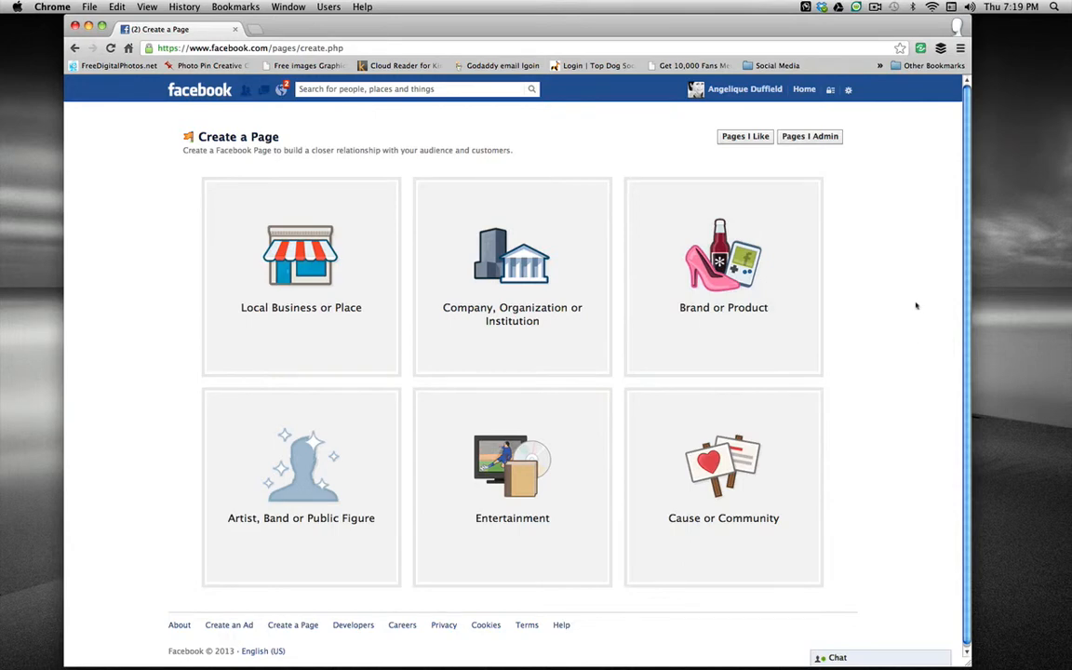
pyautogui.moveTo(302, 276)
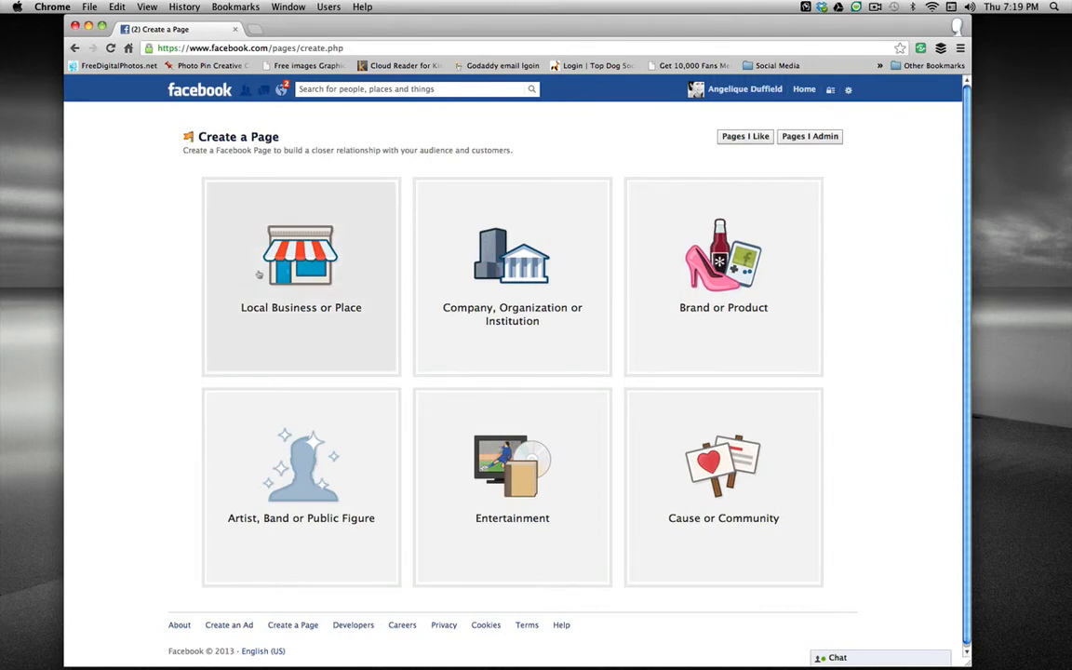
pyautogui.moveTo(301, 256)
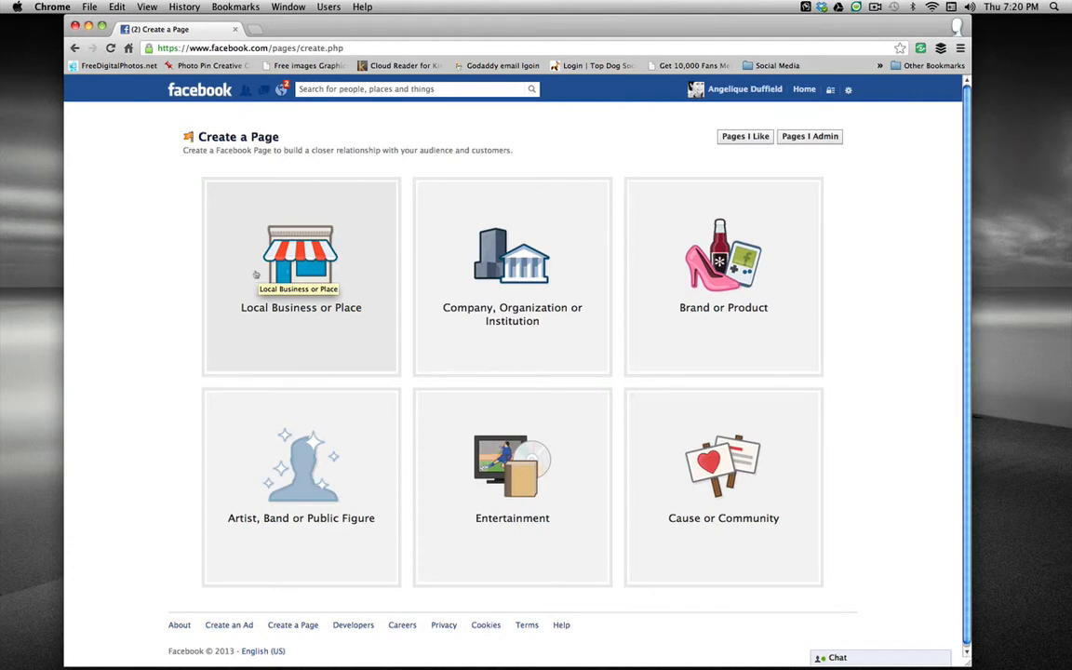
pyautogui.moveTo(167, 284)
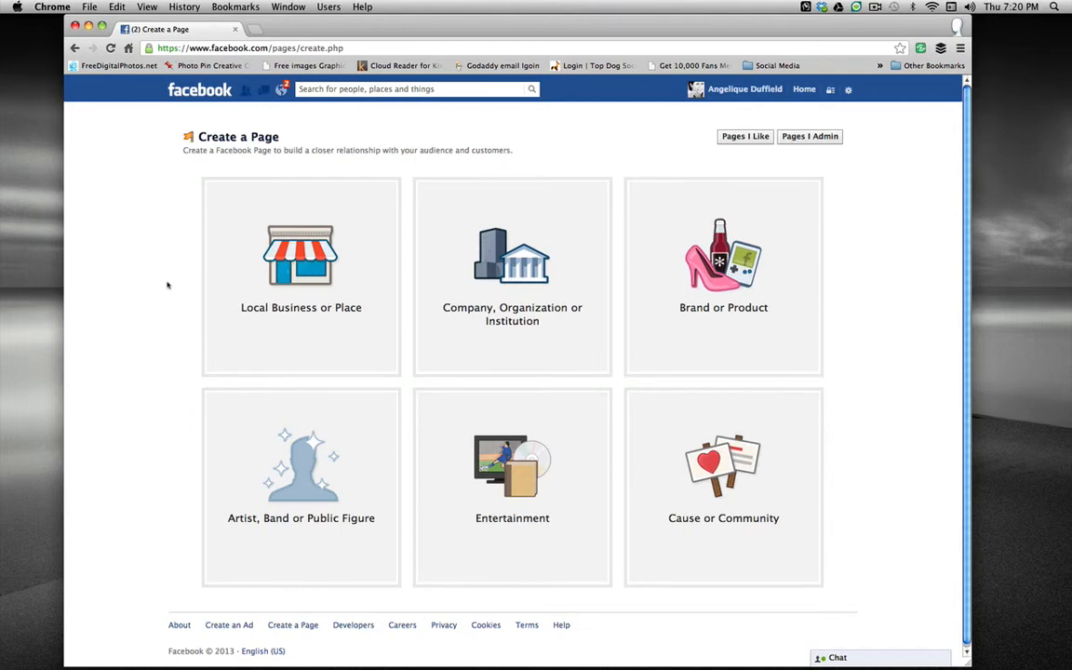
pyautogui.moveTo(495, 264)
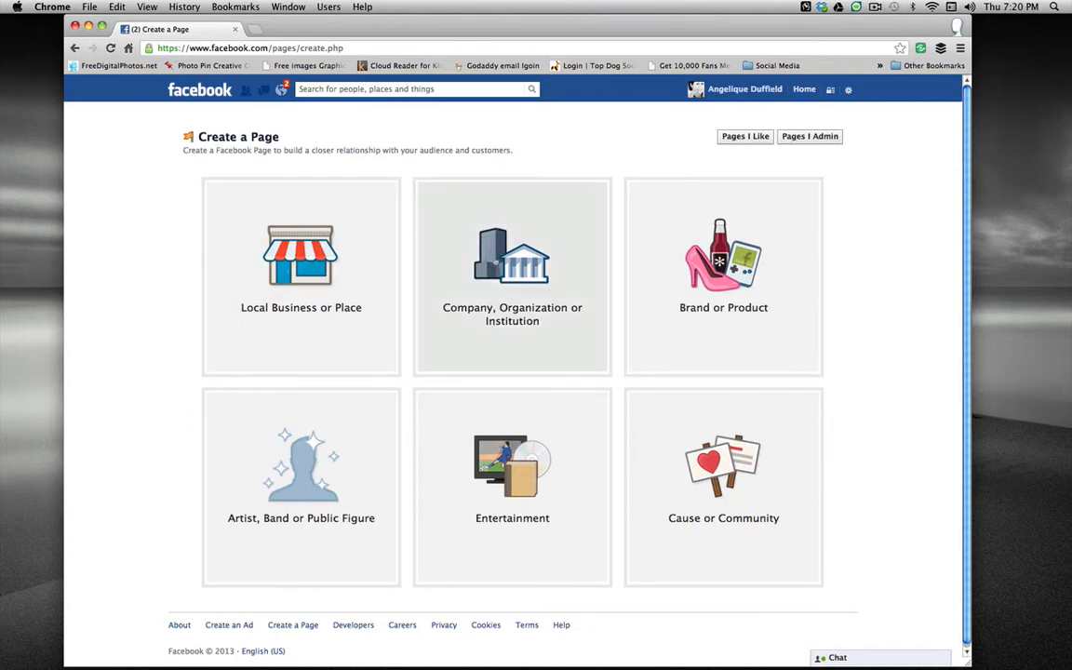
pyautogui.moveTo(512, 261)
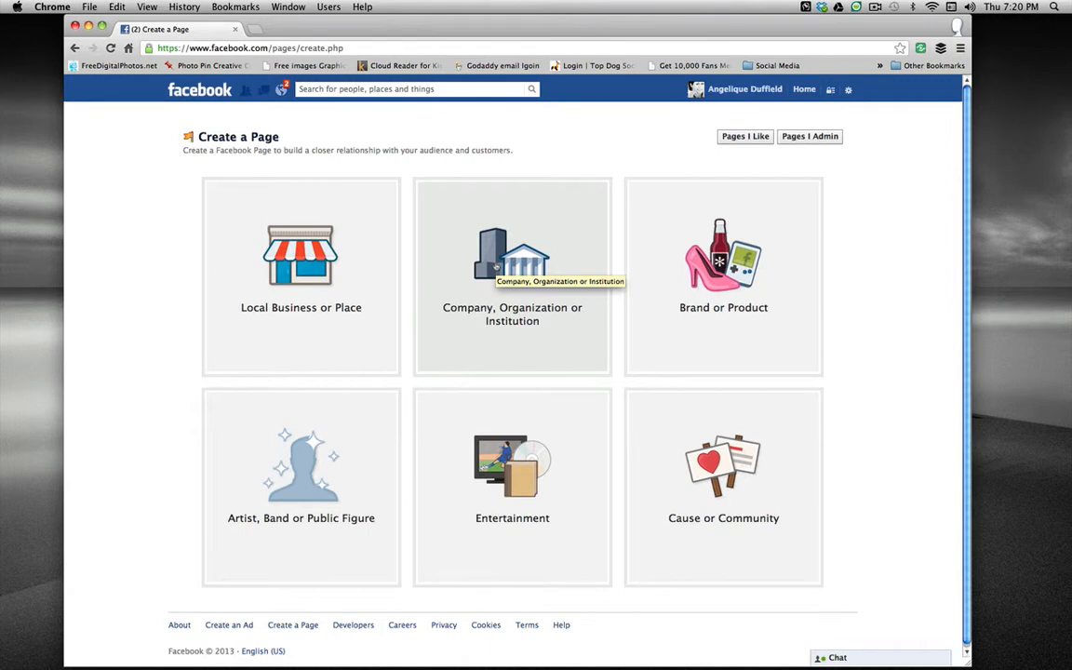
pyautogui.moveTo(588, 279)
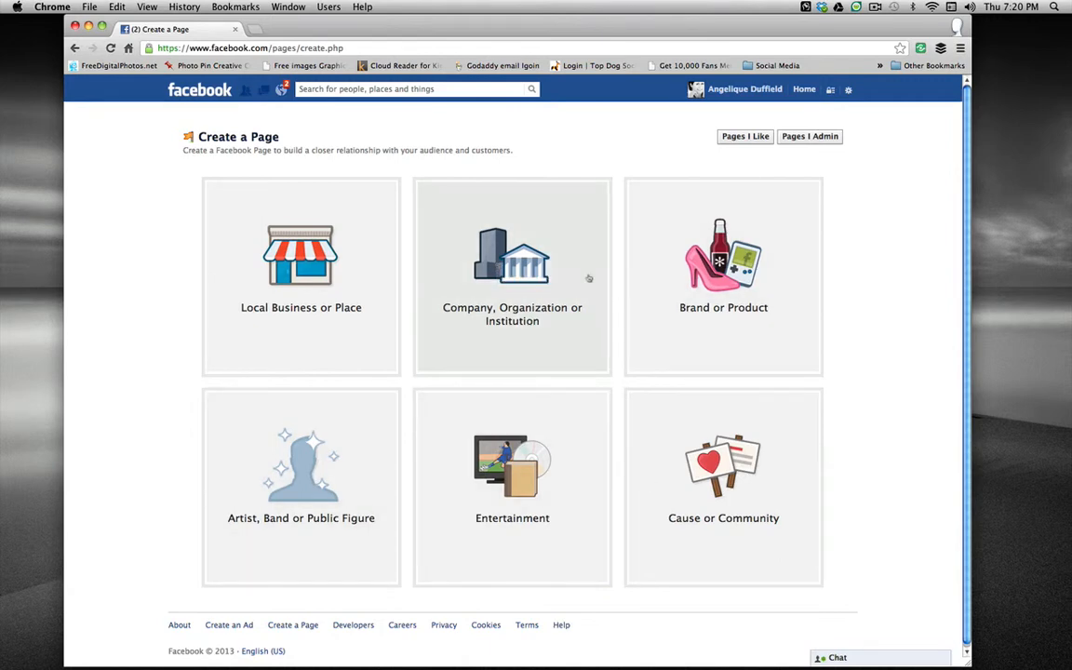
pyautogui.moveTo(569, 279)
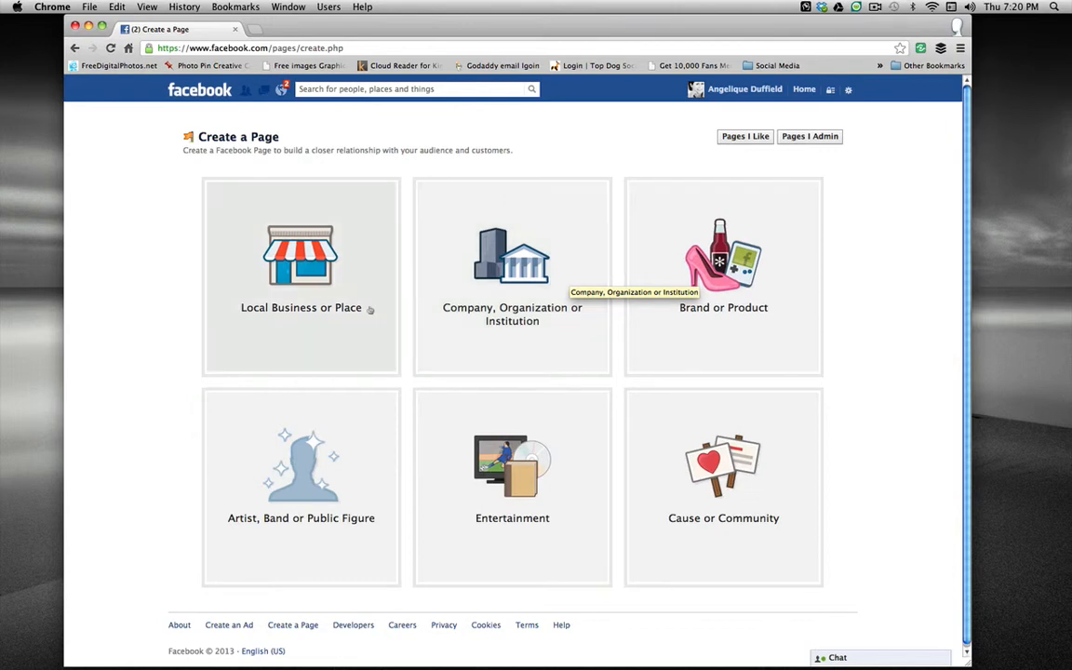
pyautogui.moveTo(335, 310)
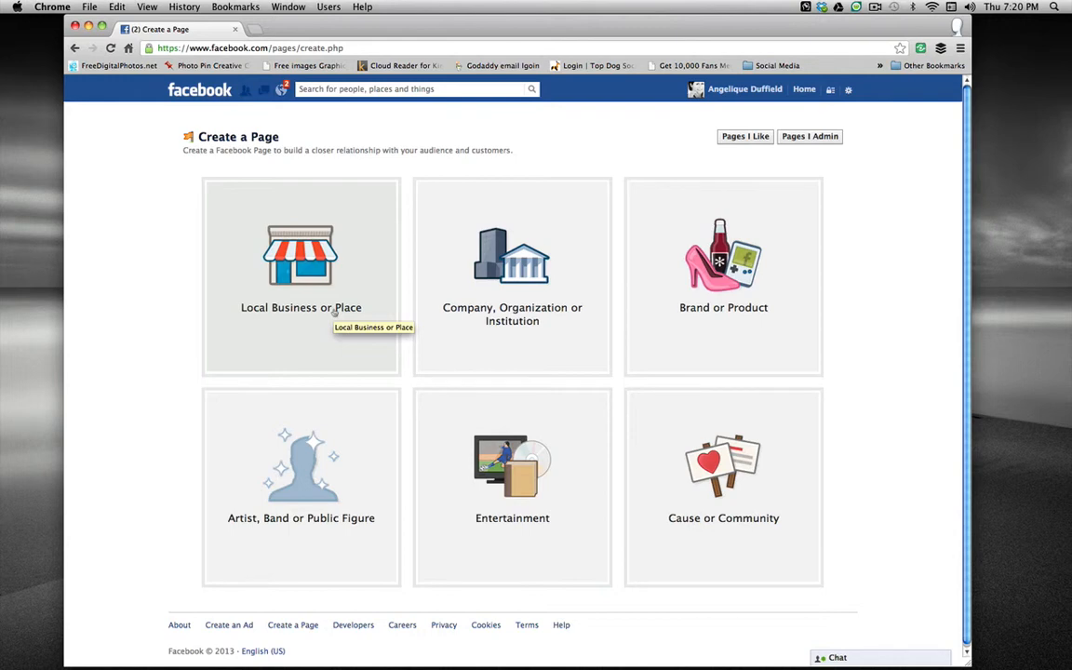
pyautogui.moveTo(335, 310)
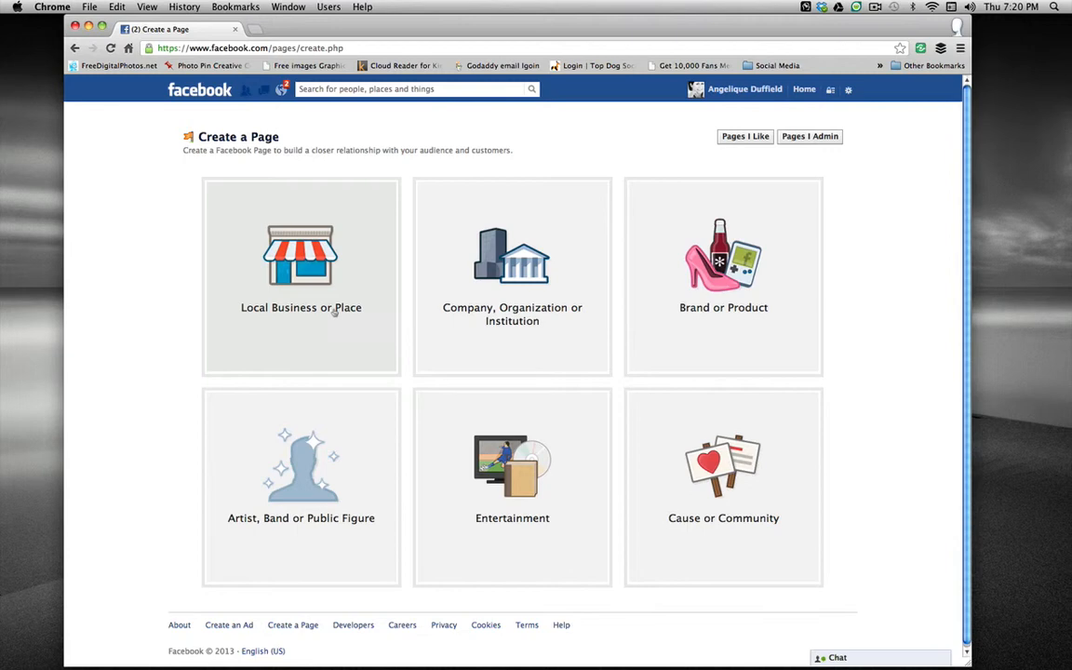
pyautogui.moveTo(473, 302)
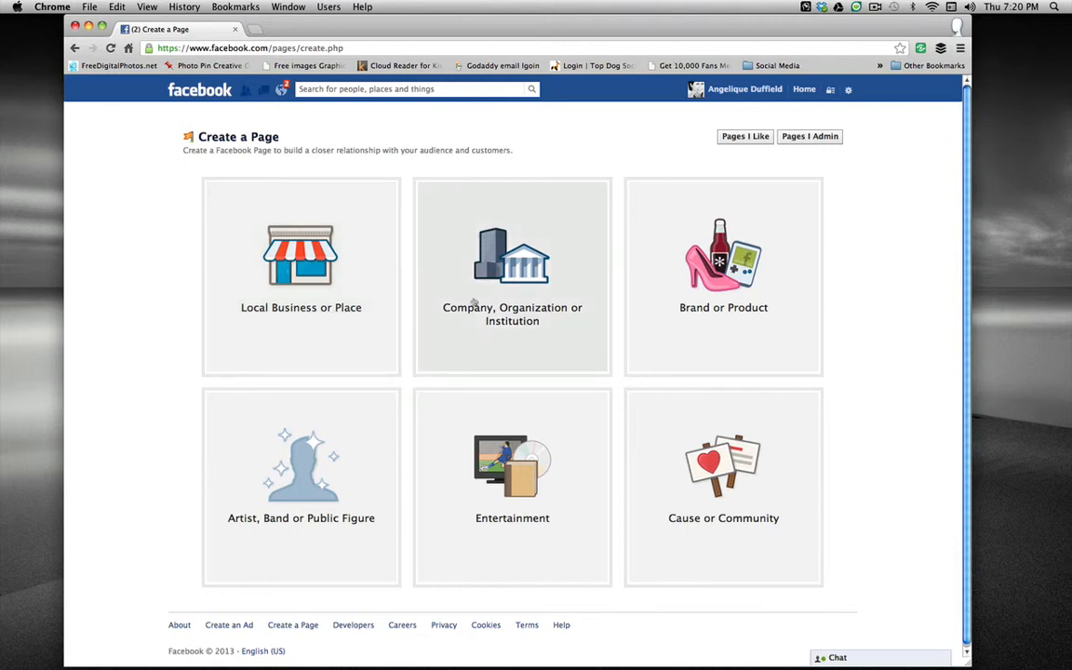
pyautogui.moveTo(475, 299)
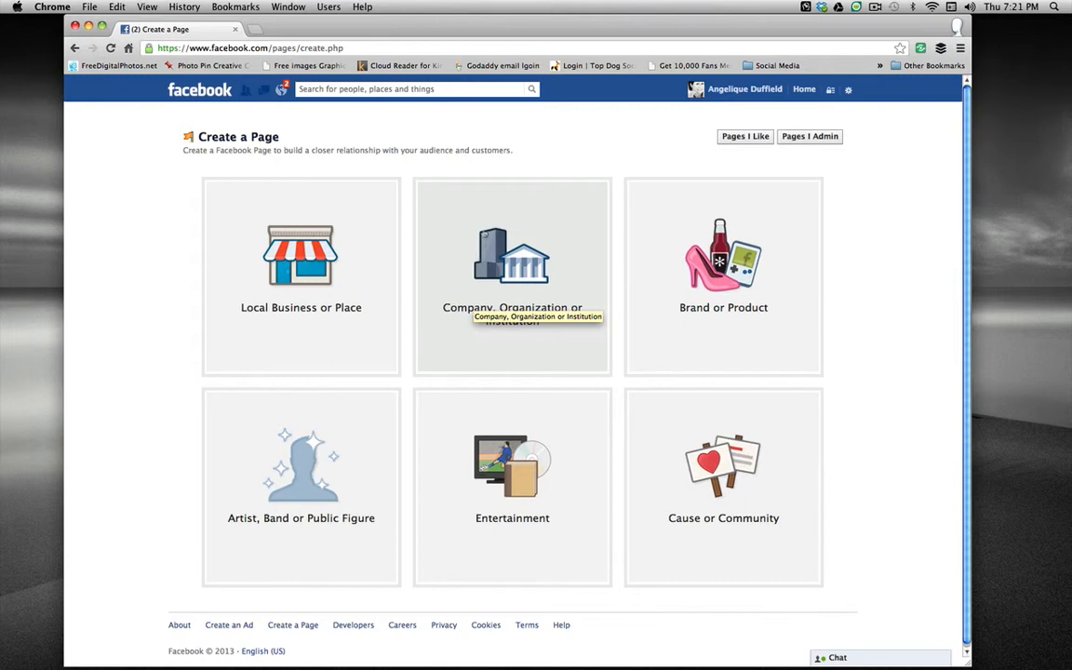
# Choose Company, Organization or Institution and set its category to Small Business
pyautogui.click(512, 261)
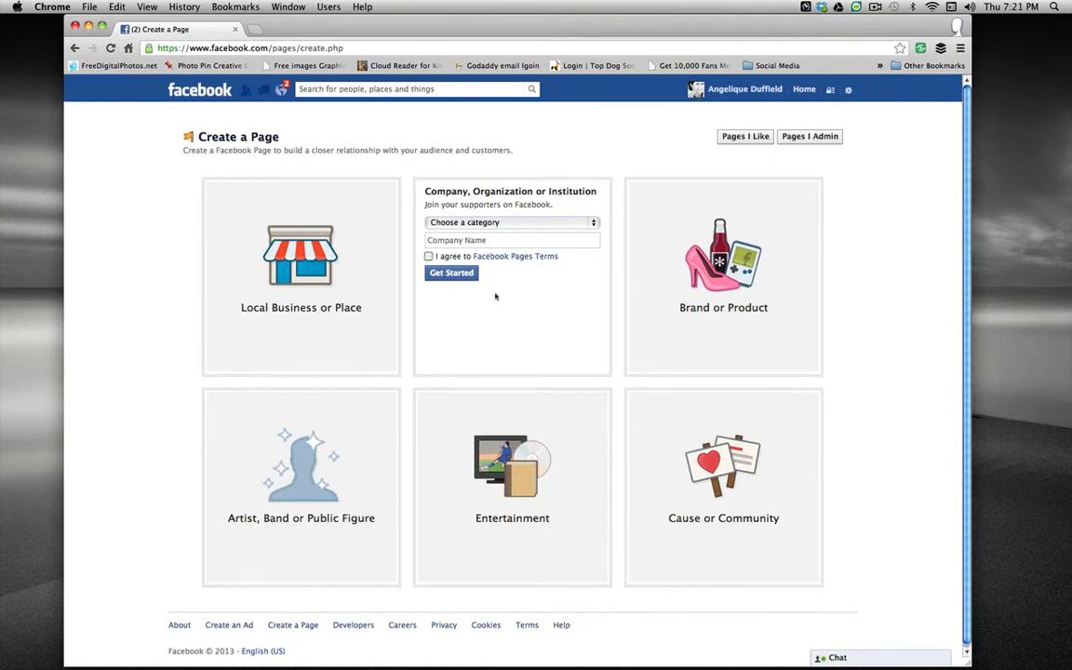
pyautogui.click(510, 221)
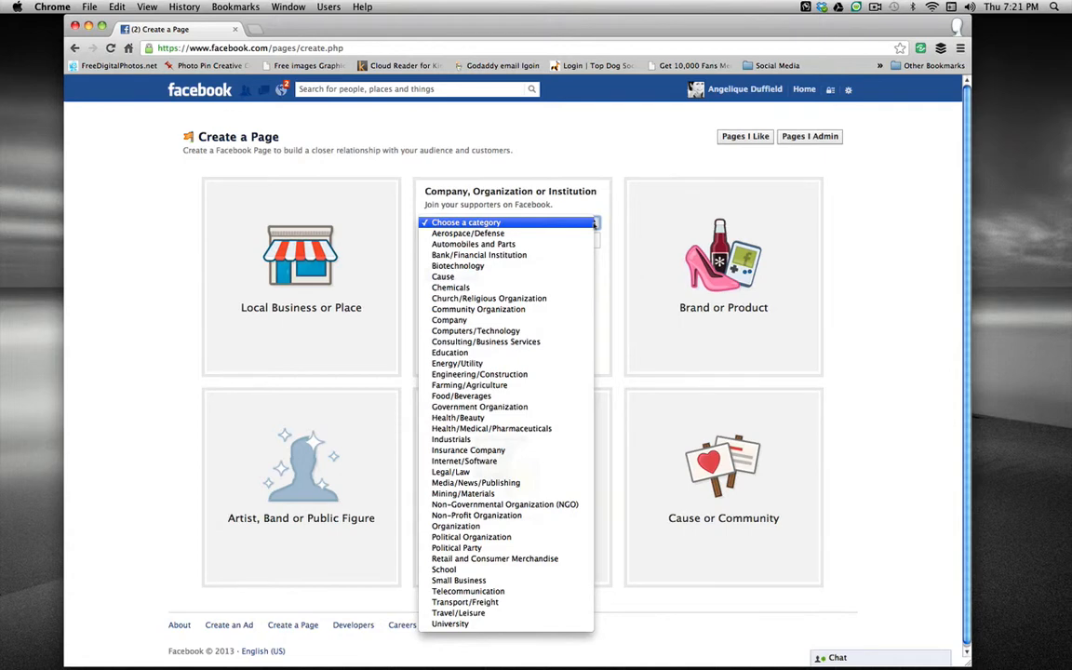
pyautogui.moveTo(468, 448)
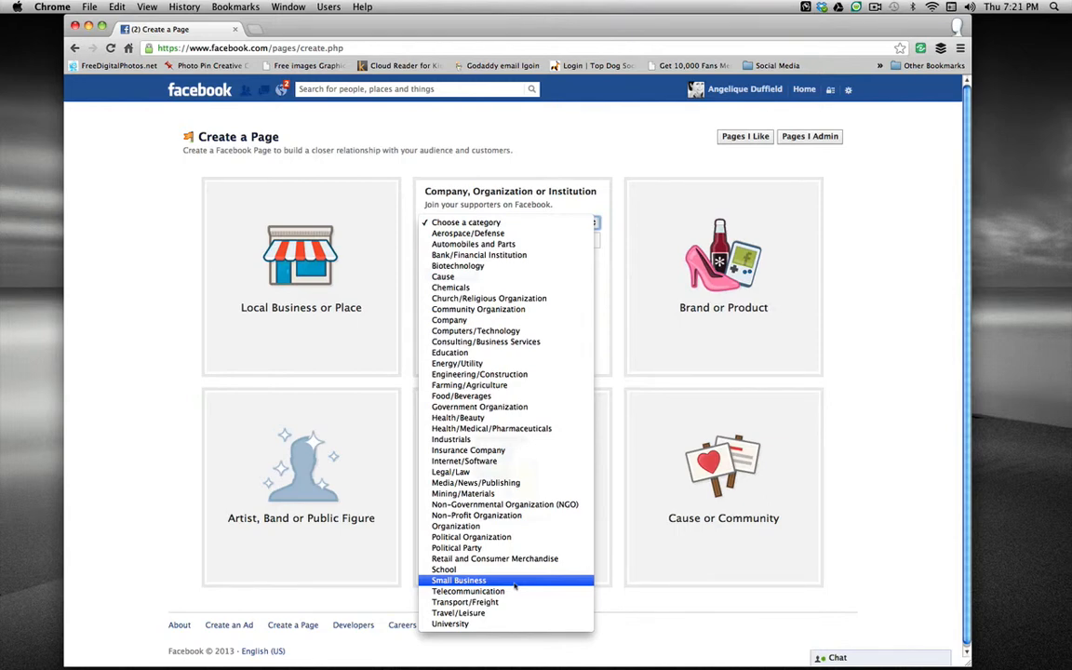
pyautogui.click(457, 580)
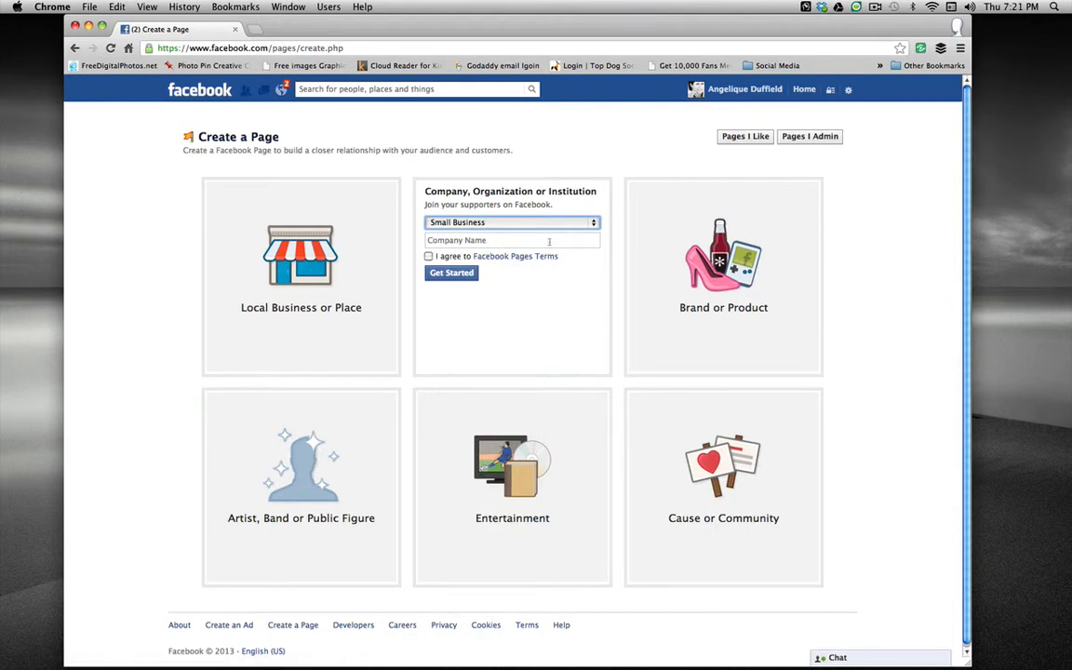
# Enter 'Business Alliance Network' as the company name
pyautogui.write('B')
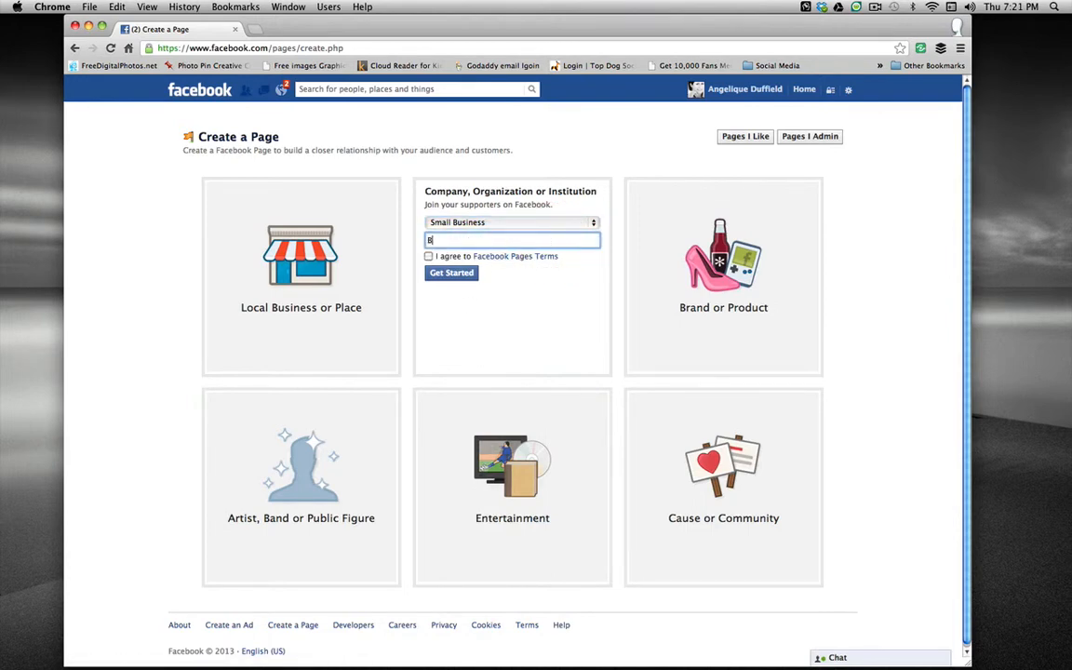
pyautogui.write('.A.')
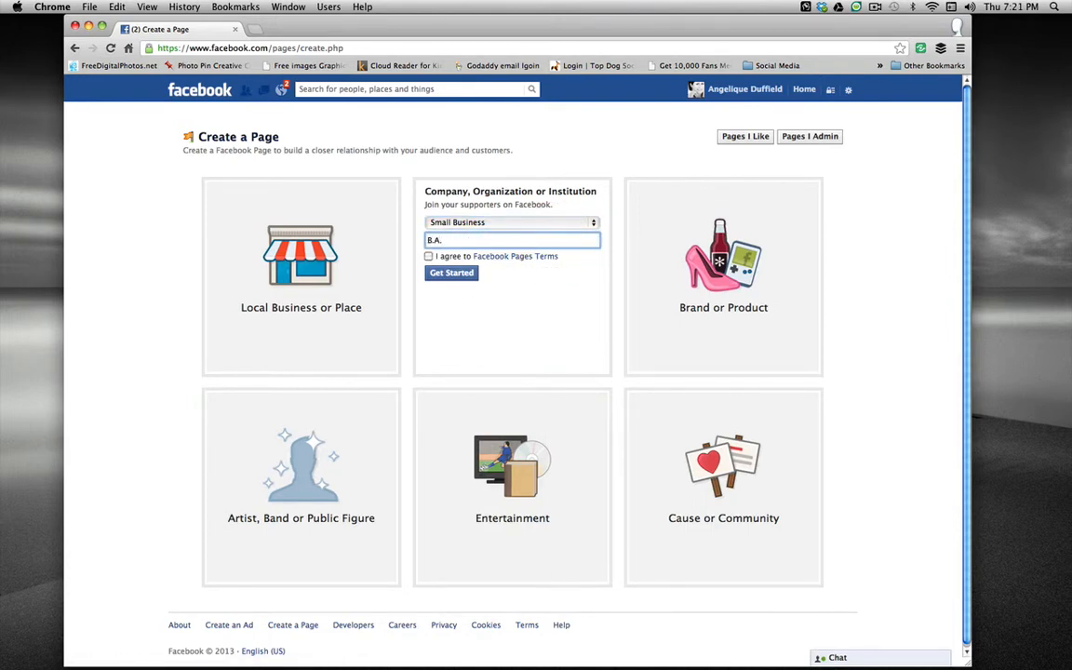
pyautogui.write('N')
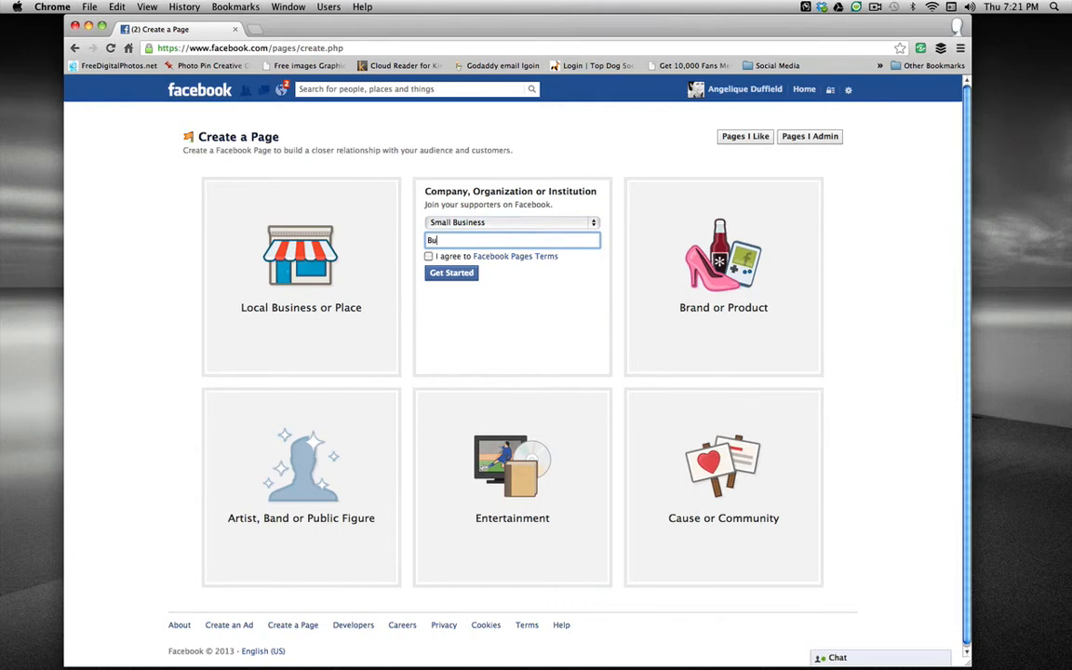
pyautogui.write('Business A')
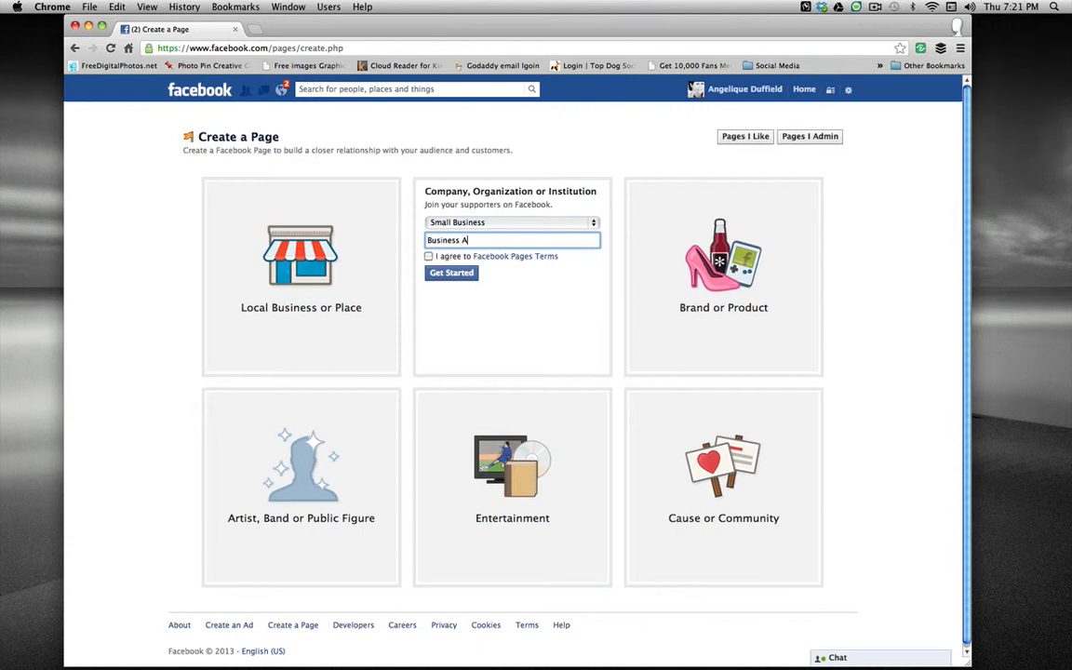
pyautogui.write('lliance Netw')
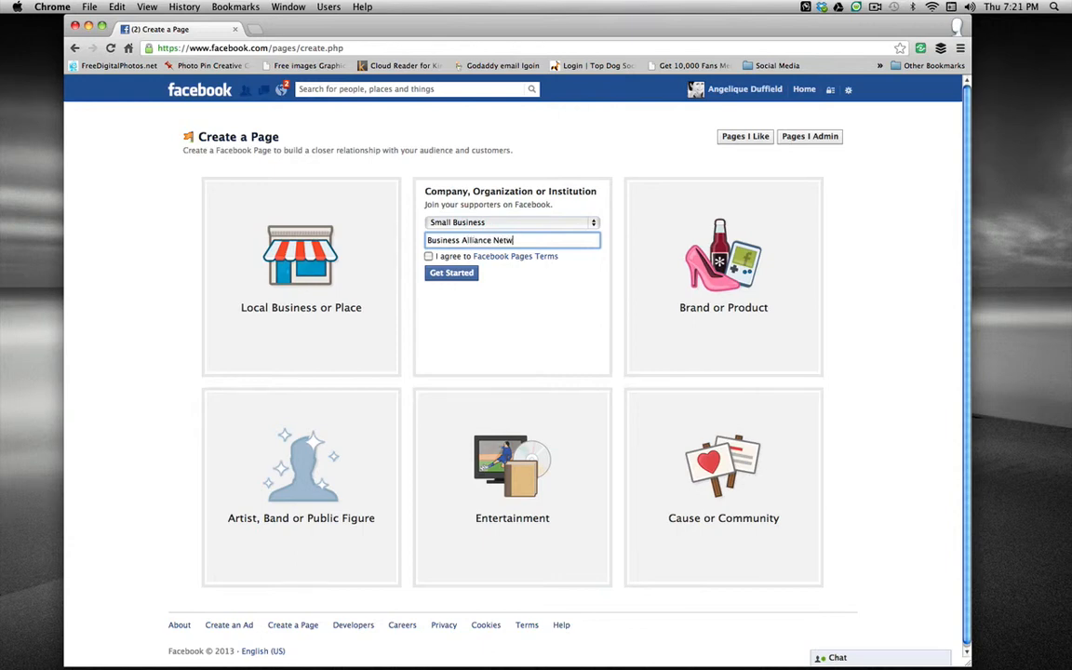
pyautogui.write('ork')
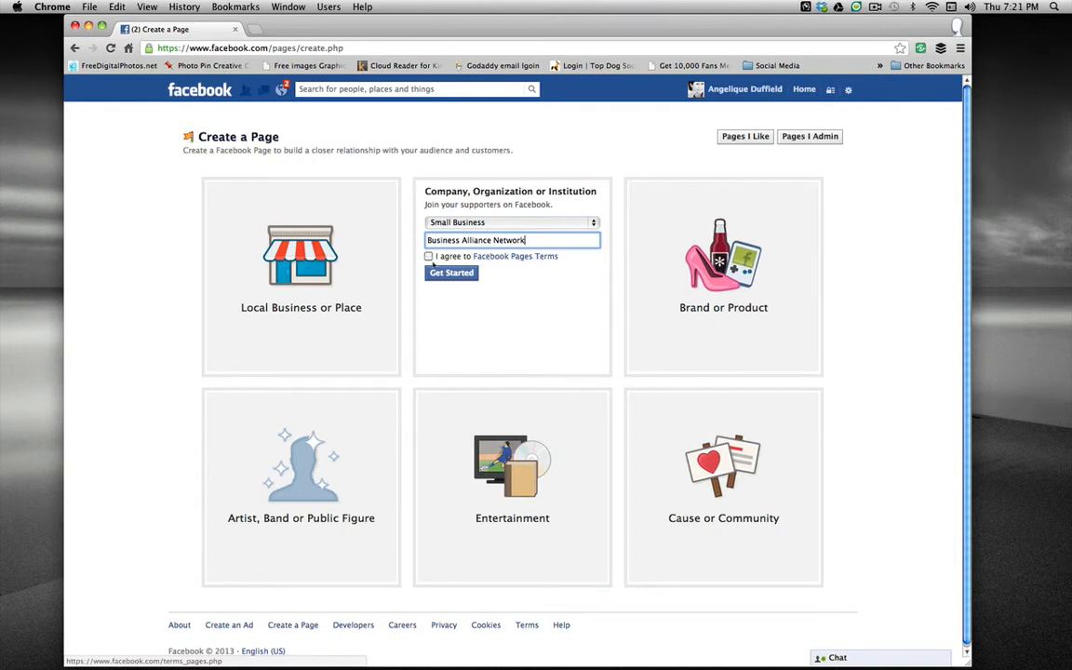
# Accept the Facebook Pages Terms and submit with Get Started, launching the setup wizard
pyautogui.click(428, 257)
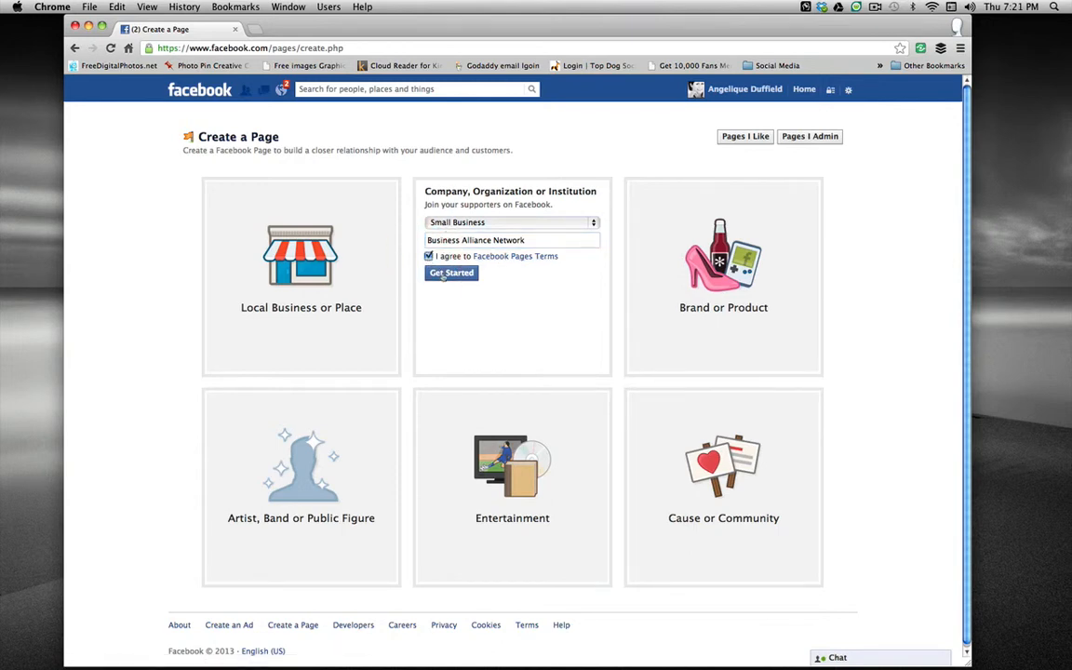
pyautogui.moveTo(469, 335)
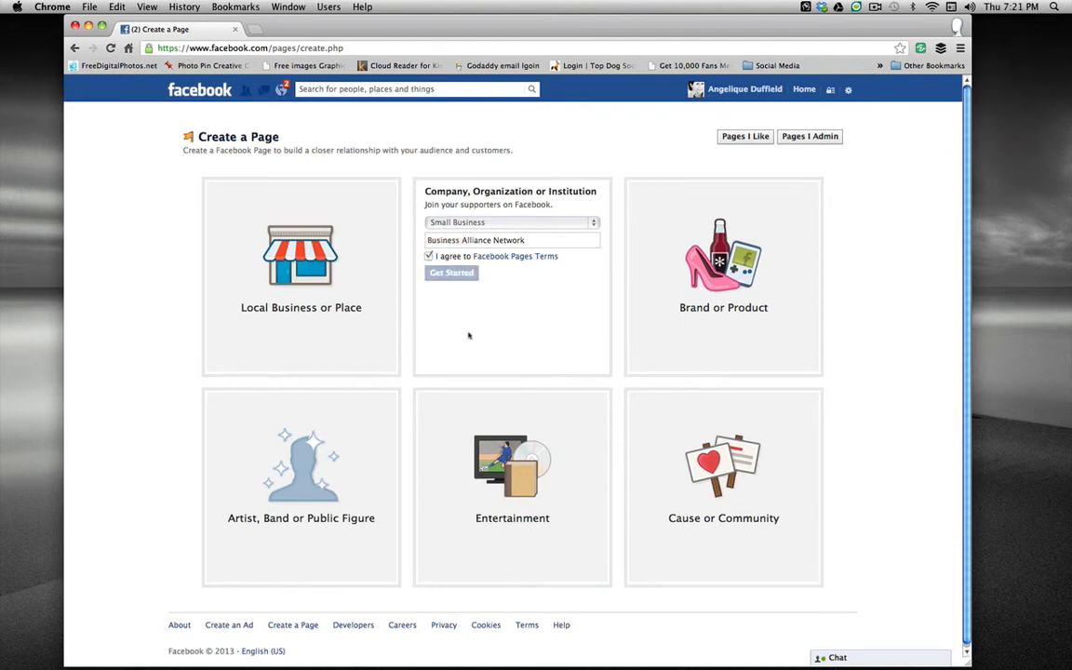
pyautogui.click(450, 272)
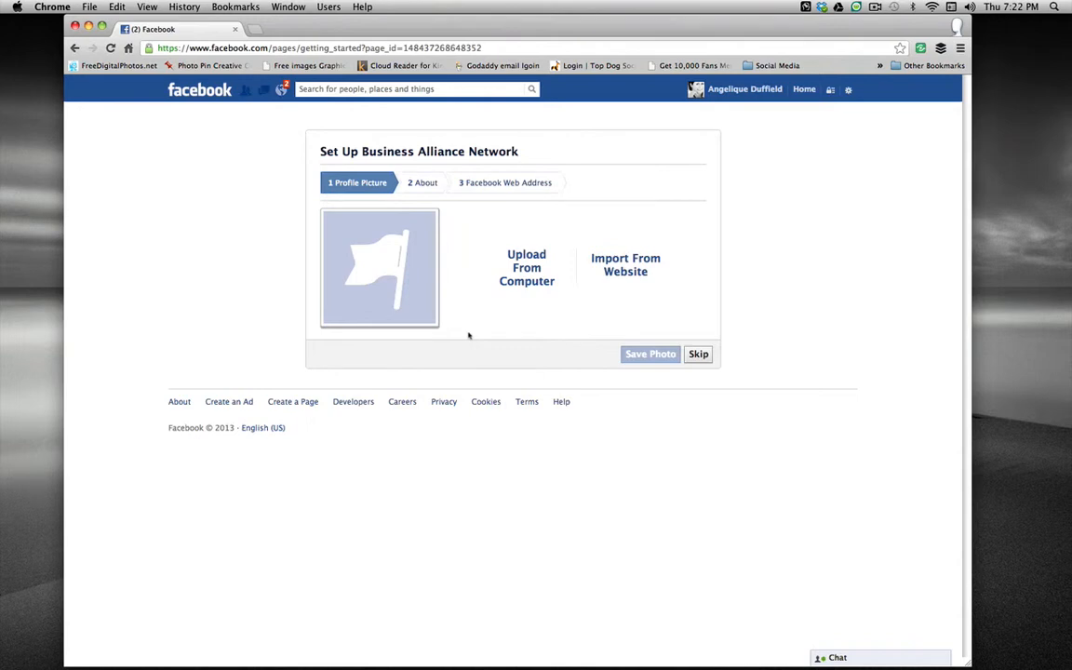
pyautogui.moveTo(465, 316)
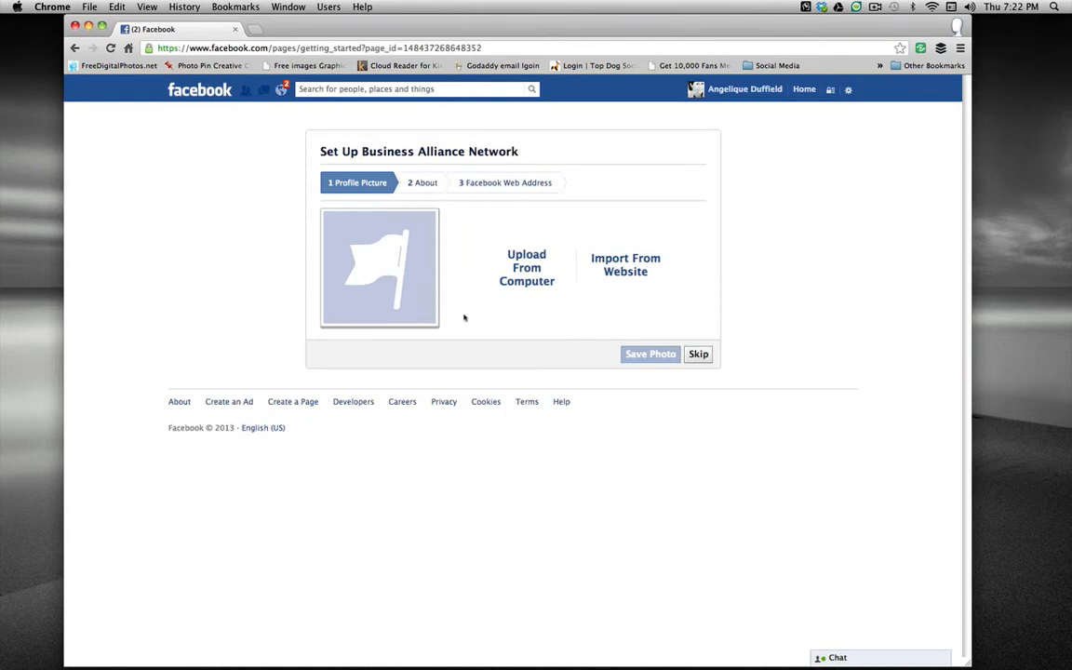
pyautogui.moveTo(402, 271)
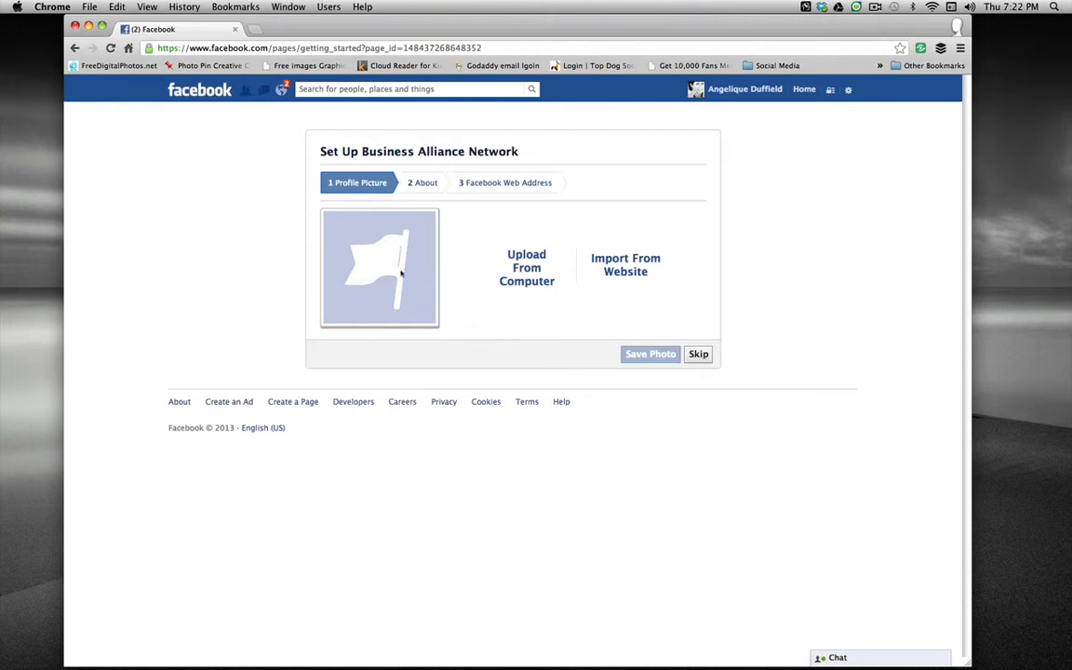
pyautogui.moveTo(526, 268)
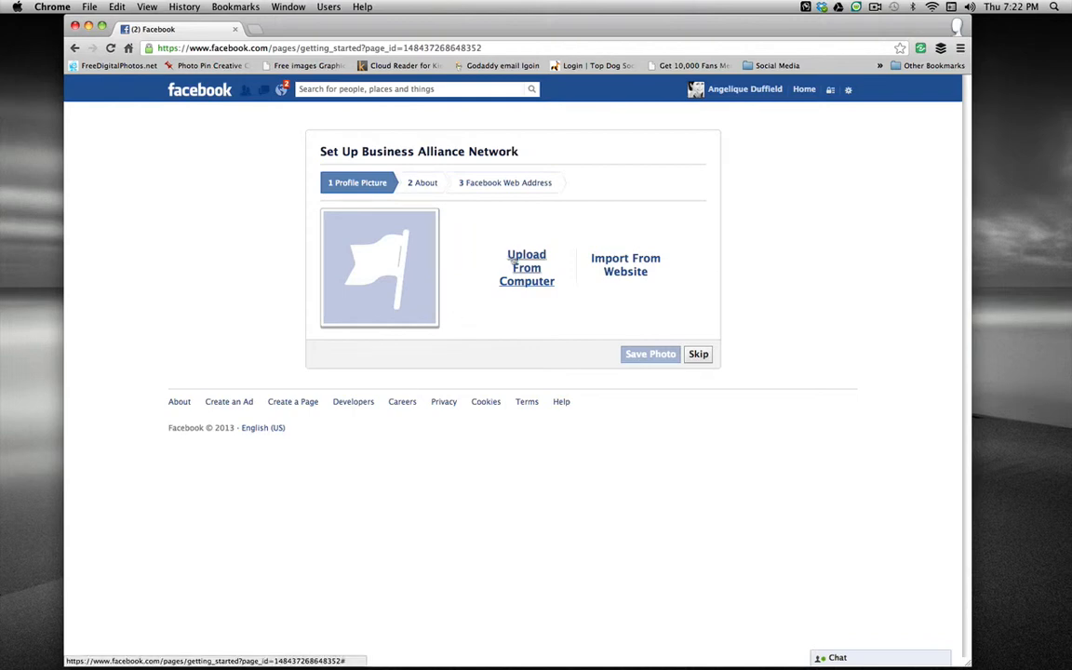
# Skip the Profile Picture step without uploading a photo, reaching the About step
pyautogui.click(526, 268)
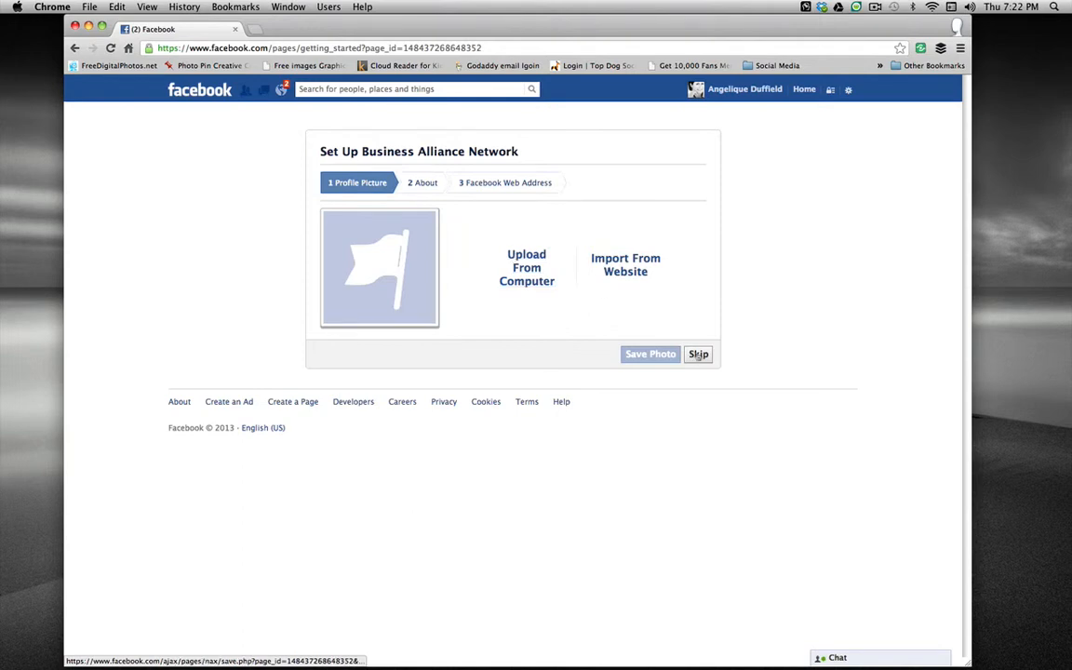
pyautogui.click(698, 353)
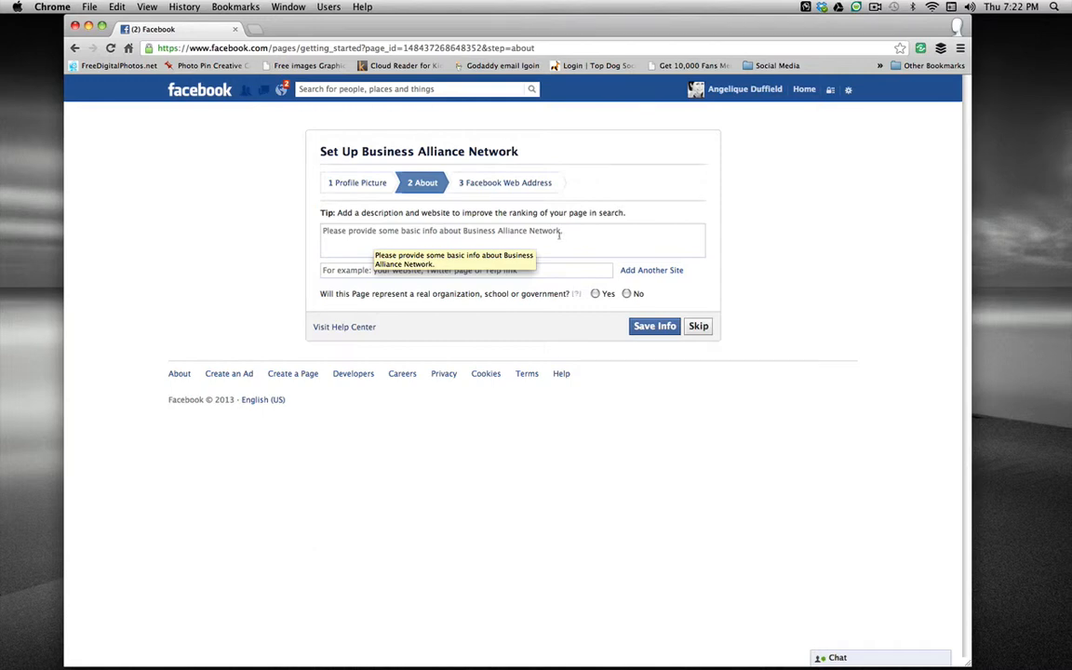
# Answer No to the real-organization question and skip the About step to reach the web address step
pyautogui.click(512, 240)
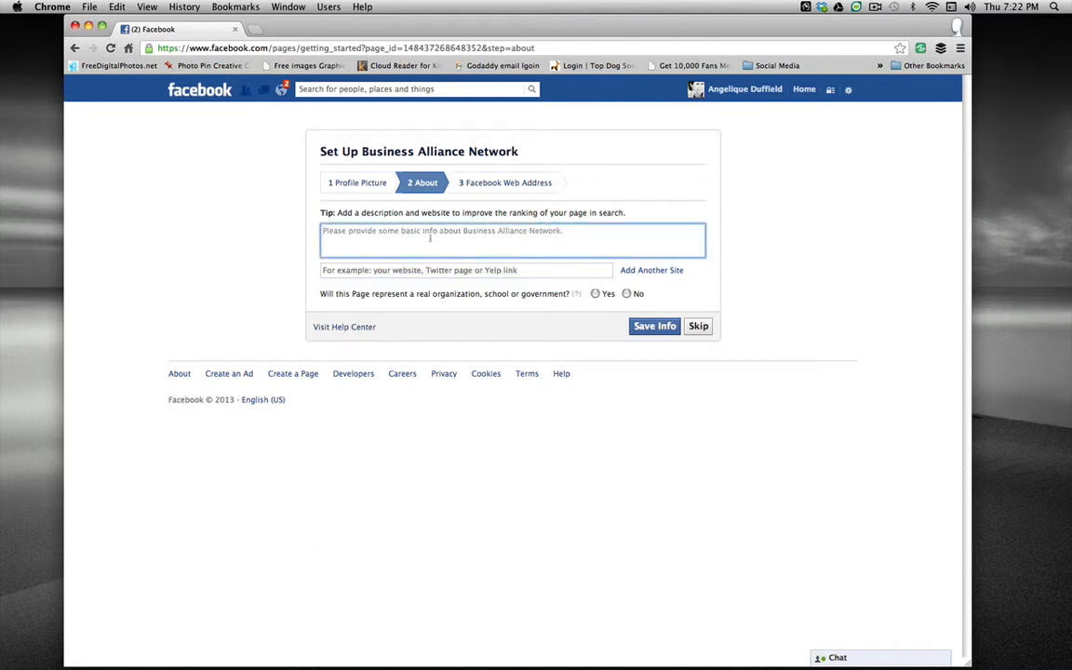
pyautogui.moveTo(430, 238)
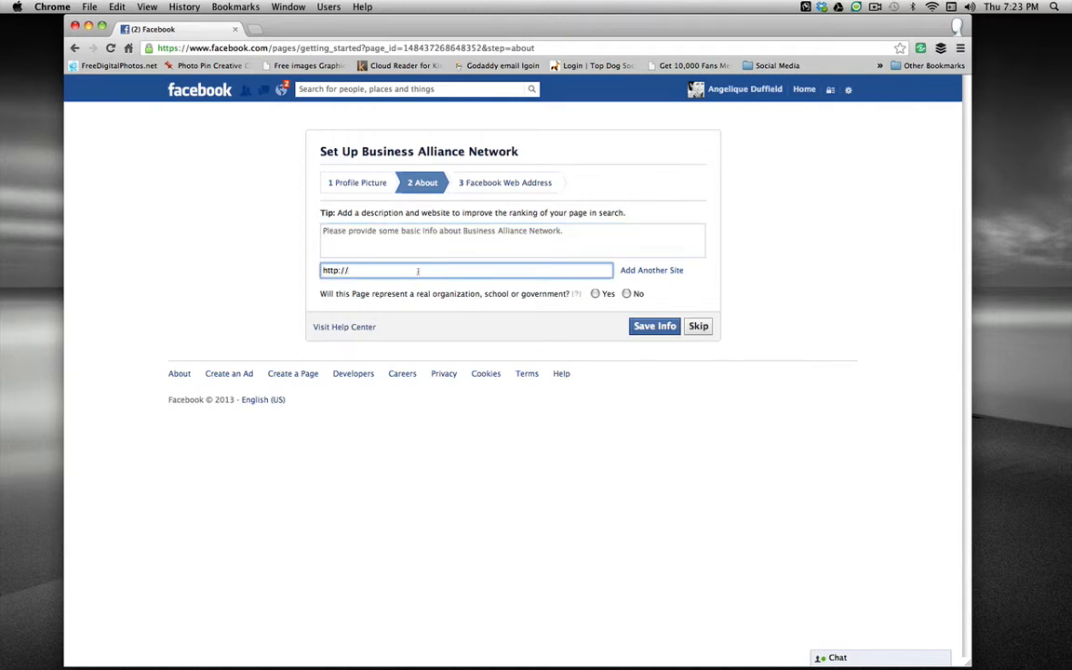
pyautogui.moveTo(443, 231)
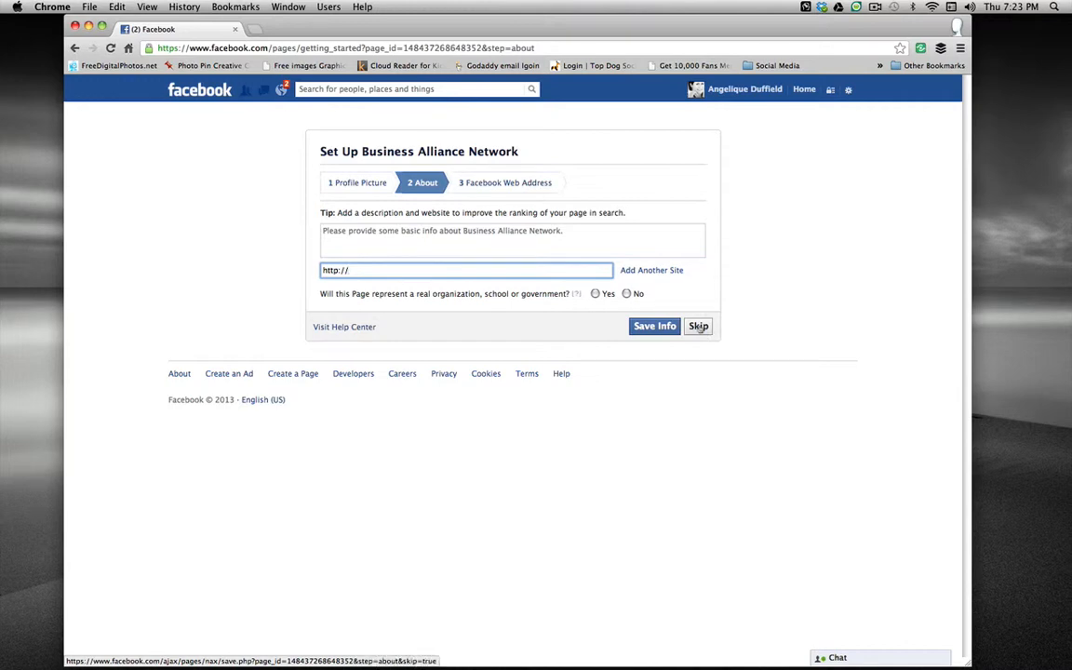
pyautogui.moveTo(487, 298)
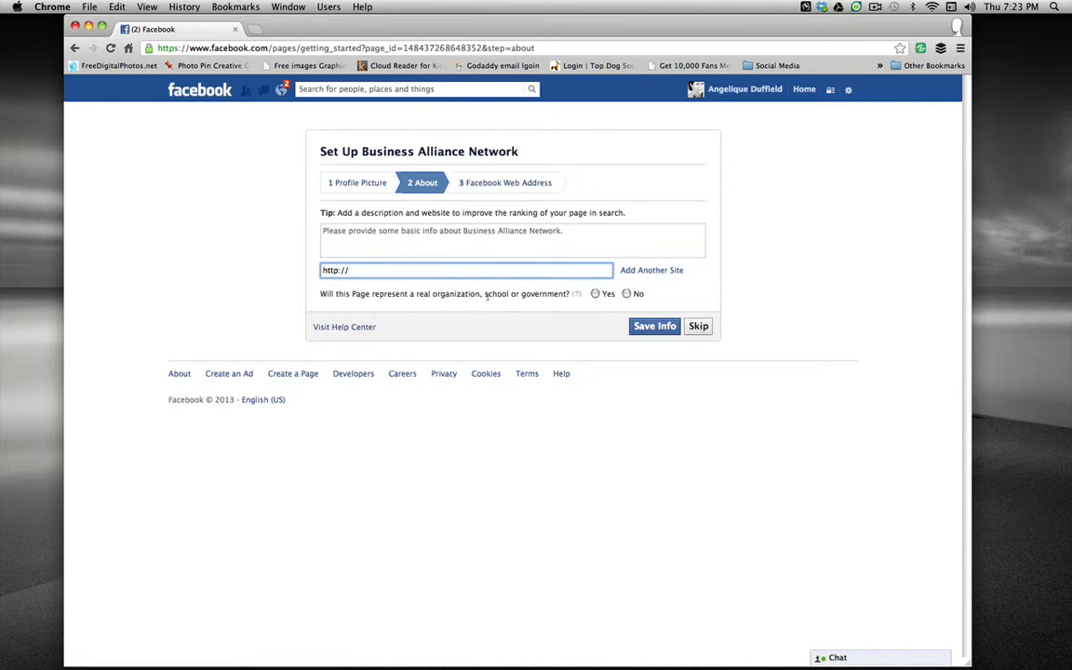
pyautogui.click(625, 294)
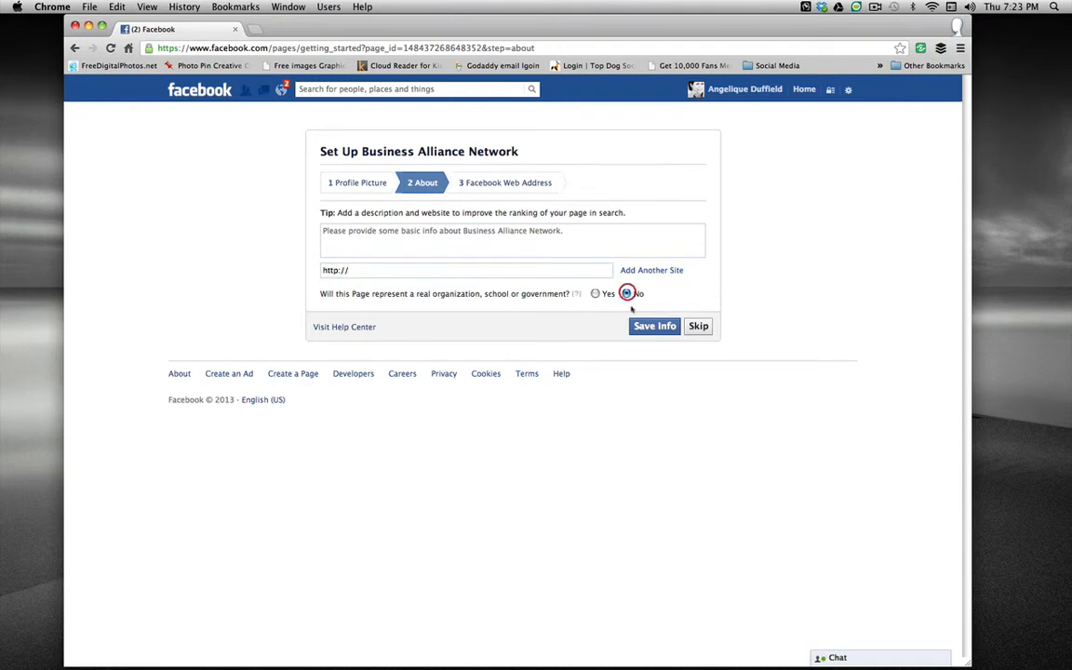
pyautogui.click(698, 326)
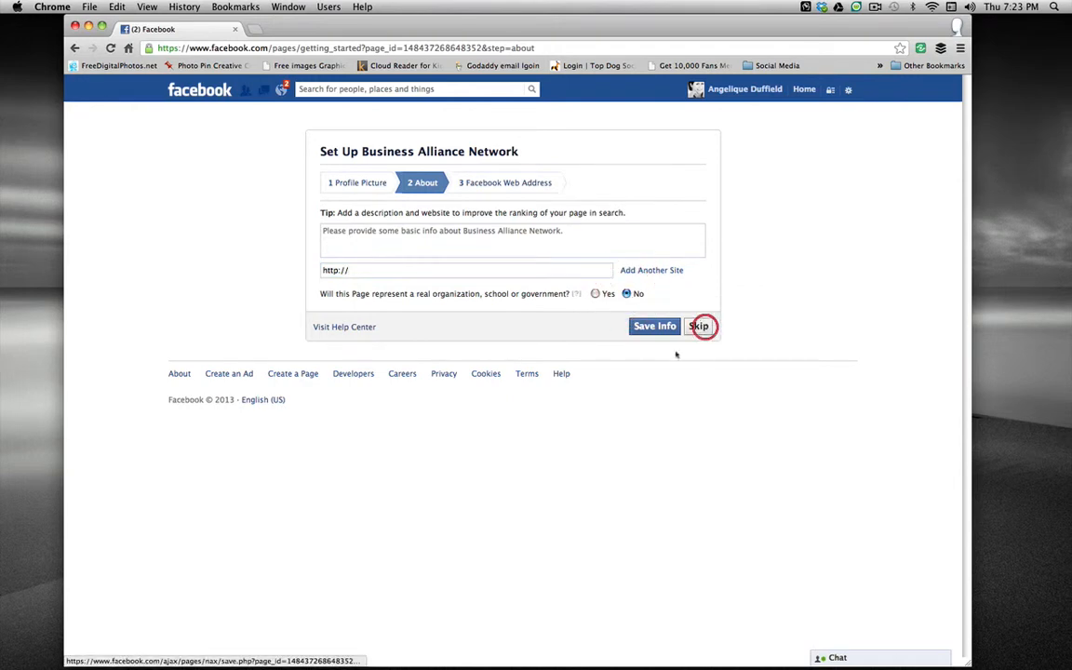
pyautogui.click(699, 326)
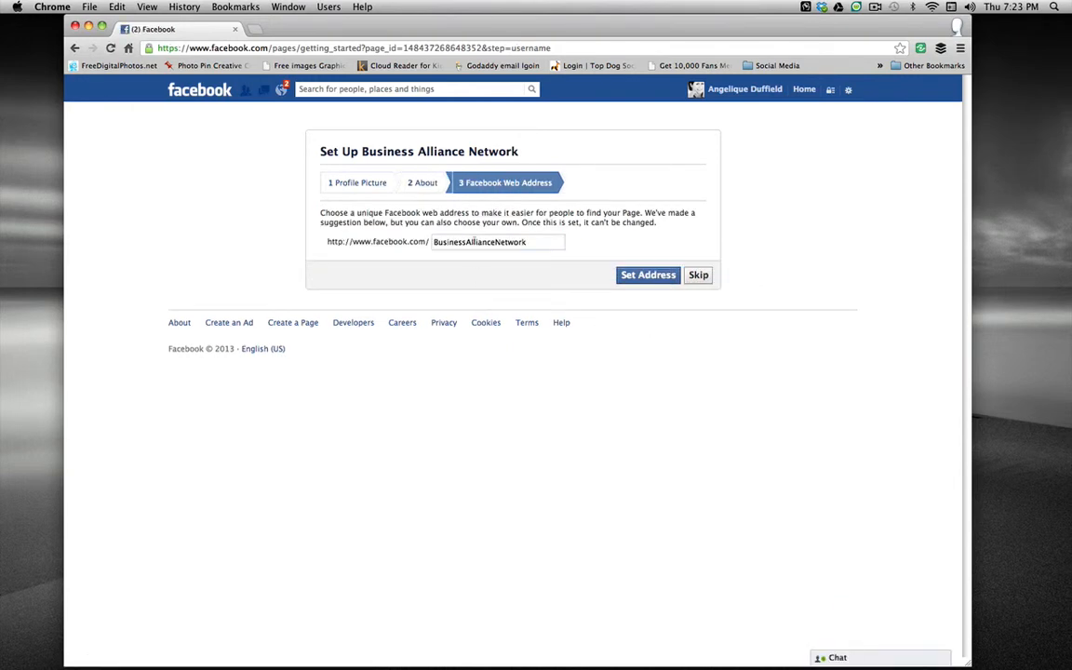
pyautogui.moveTo(465, 272)
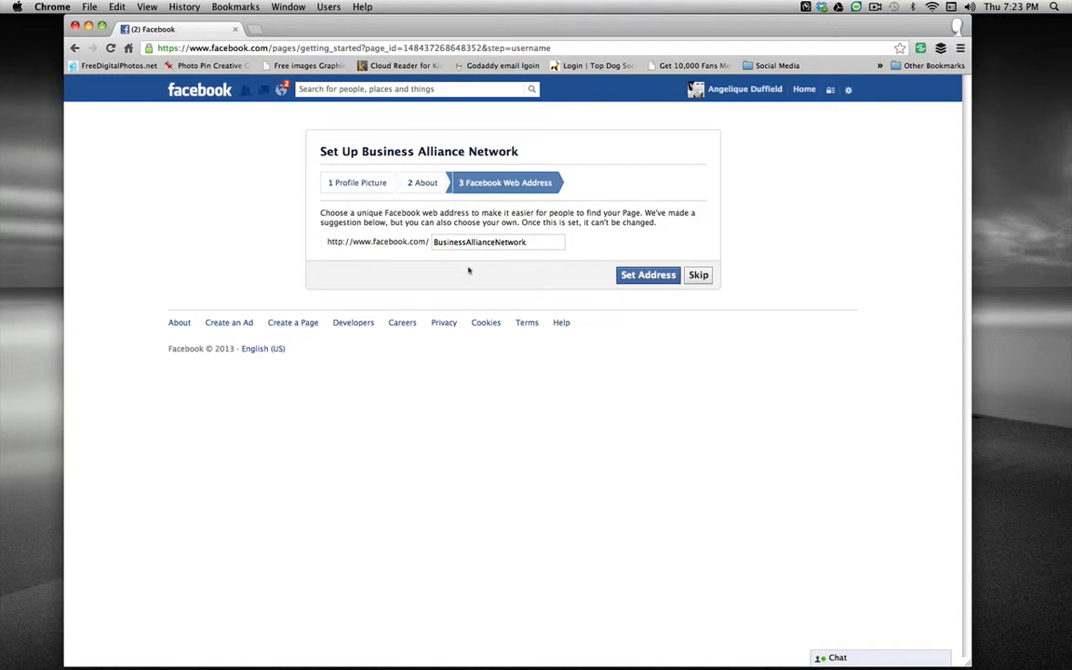
pyautogui.moveTo(320, 220)
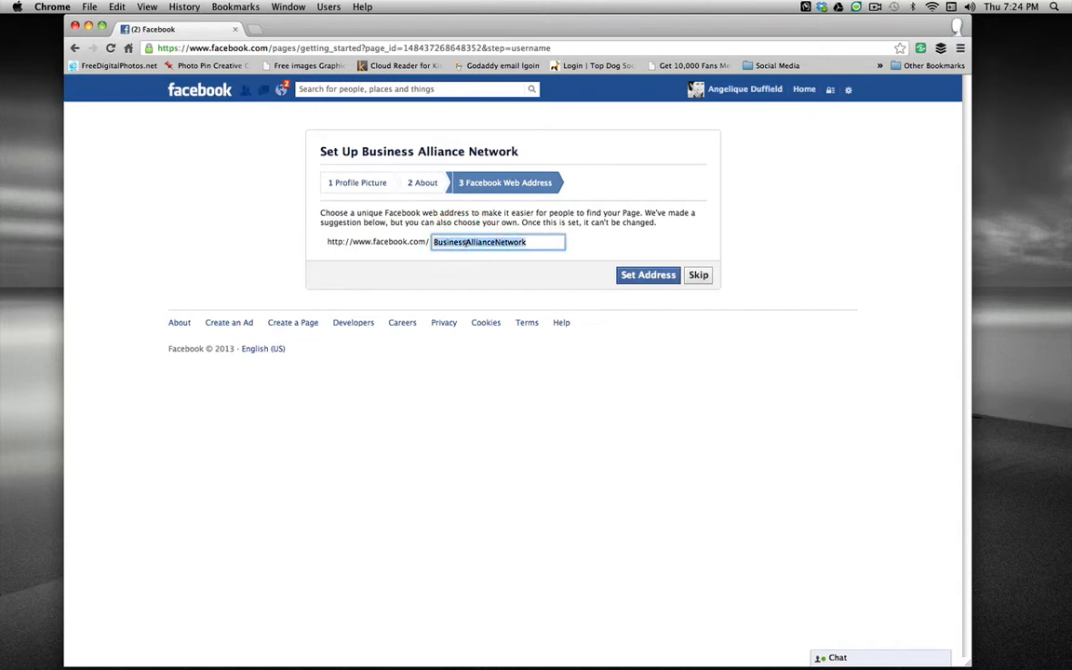
# Delete the suggested BusinessAllianceNetwork address and skip the step, finishing the wizard on the new page
pyautogui.press('delete')
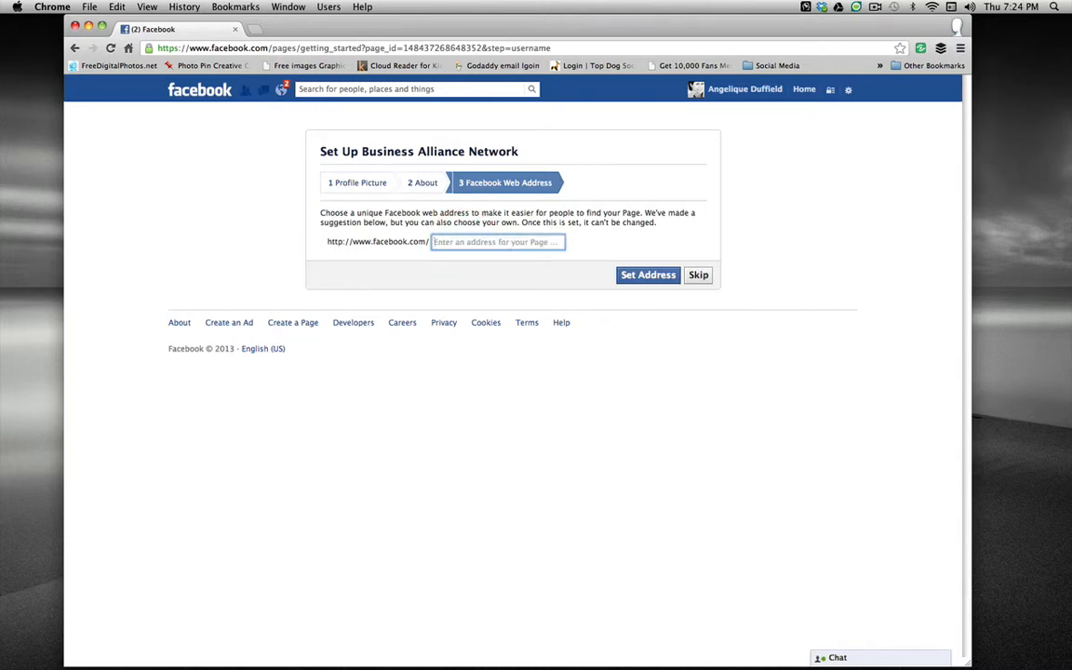
pyautogui.moveTo(697, 275)
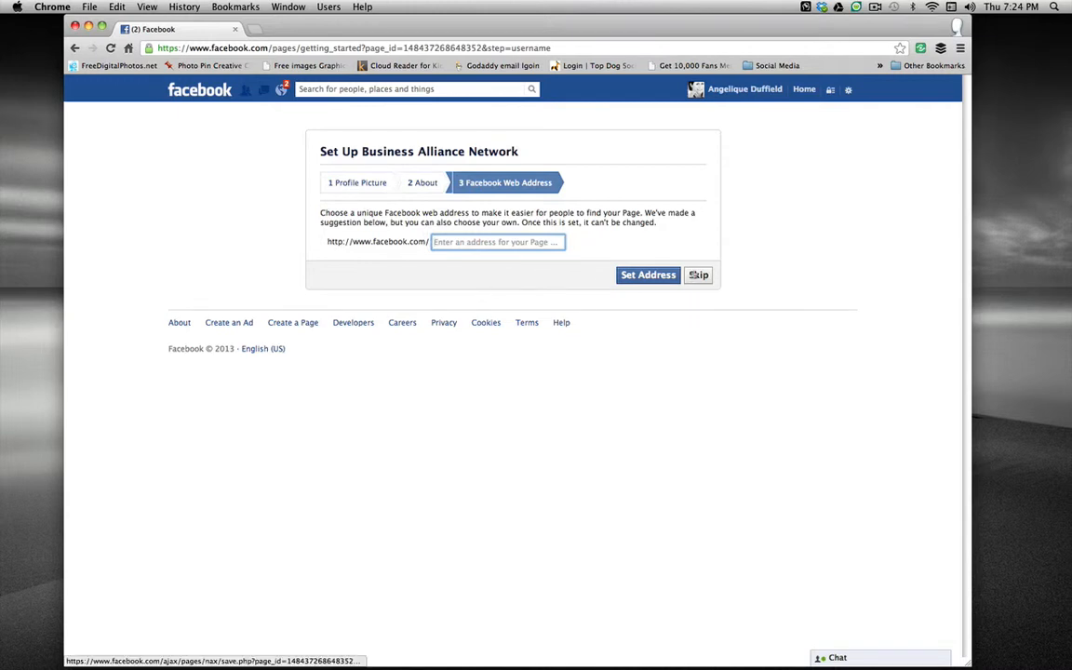
pyautogui.moveTo(697, 275)
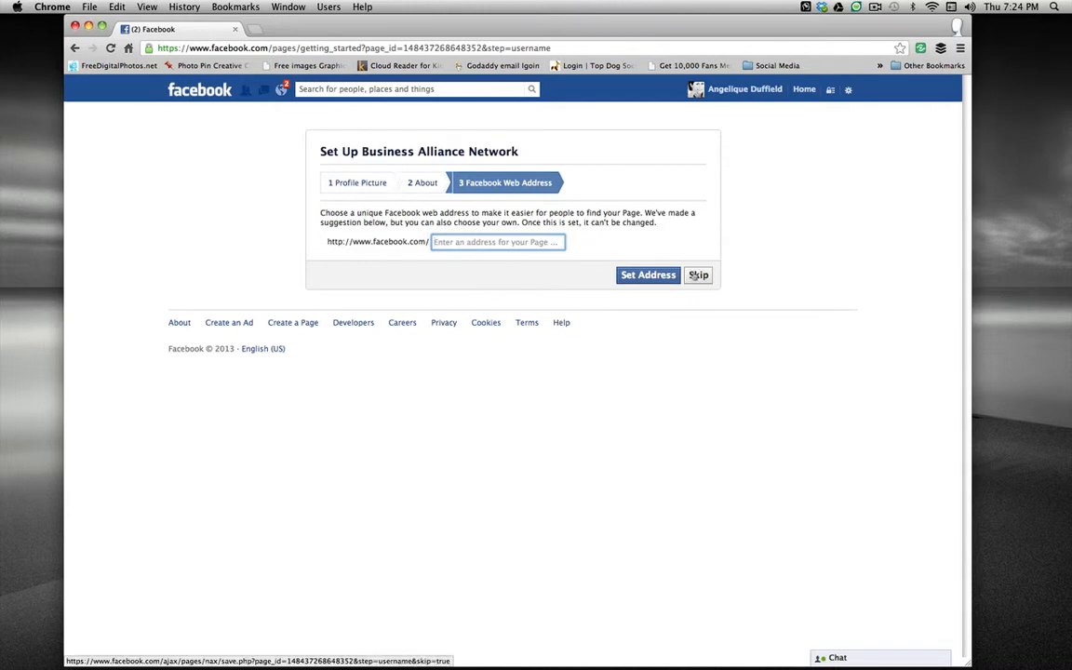
pyautogui.click(698, 275)
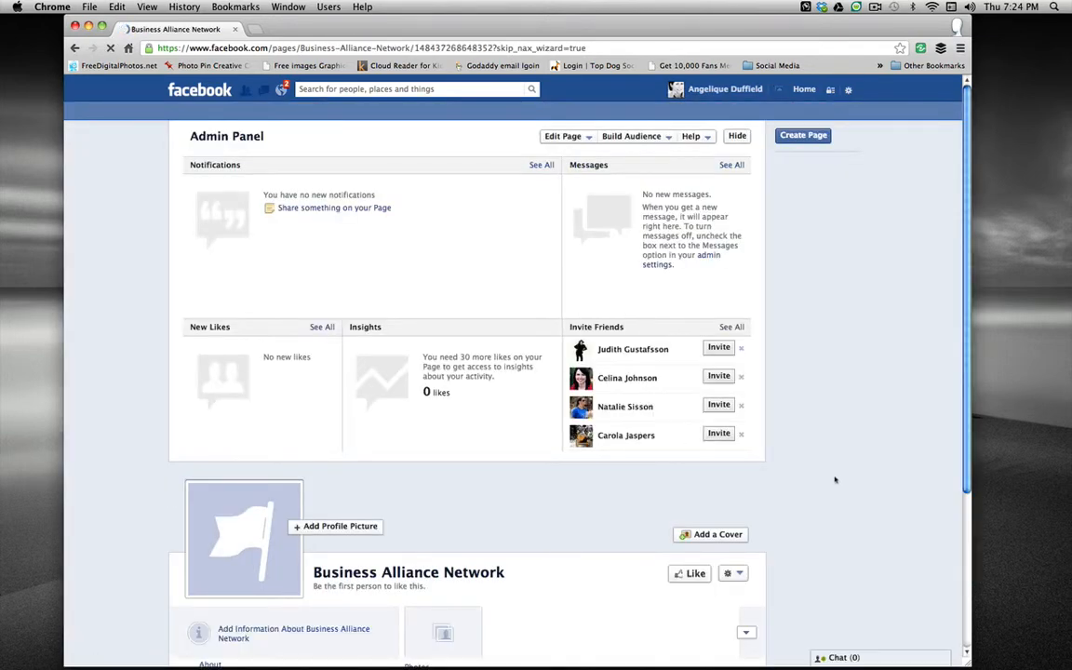
# Dismiss the Like and Share Something tour popups and expand the Edit Page menu in the Admin Panel
pyautogui.click(696, 573)
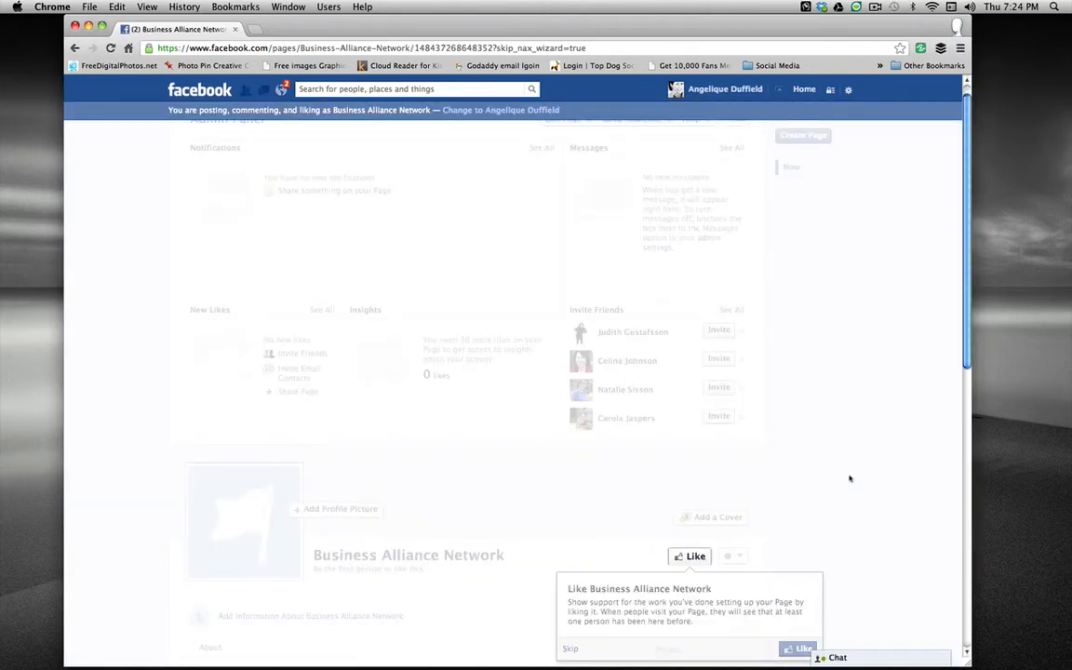
pyautogui.scroll(-3)
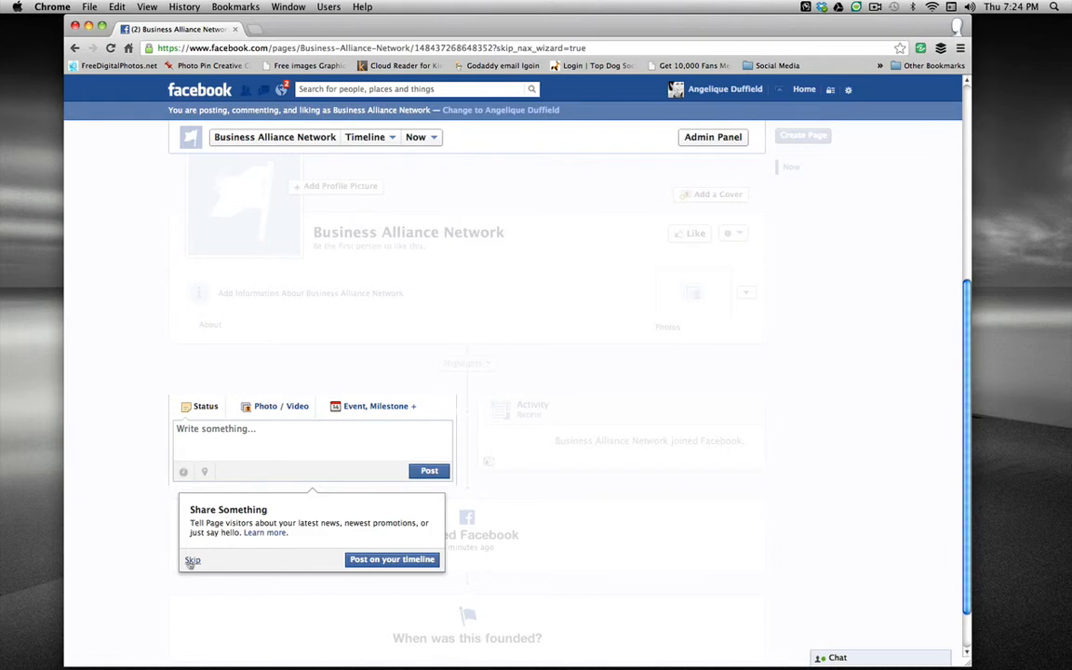
pyautogui.click(712, 137)
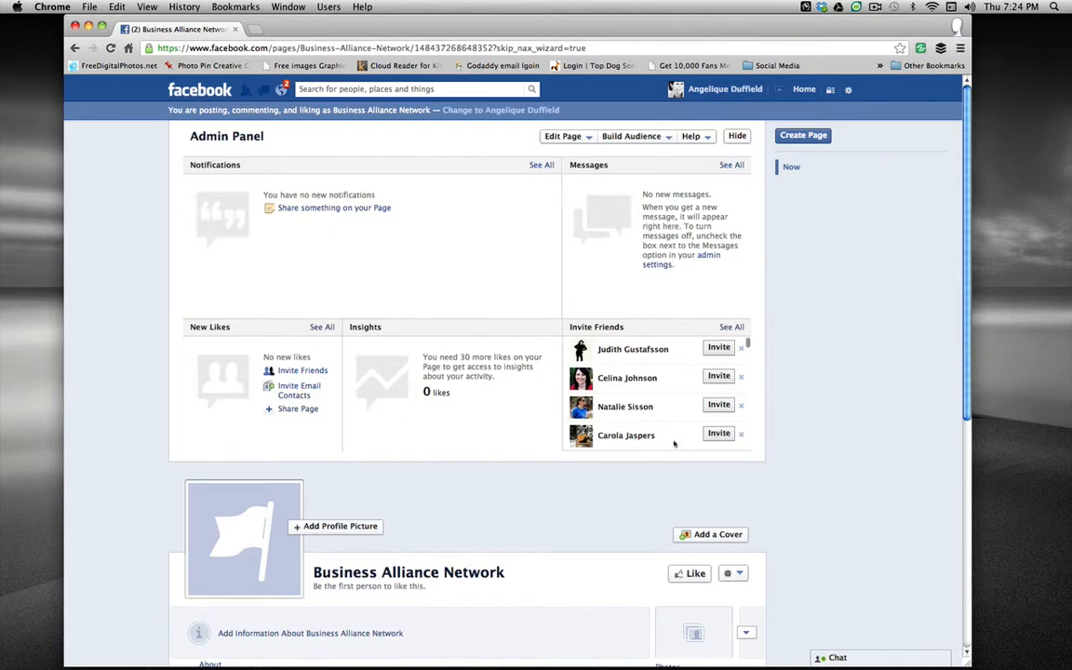
pyautogui.moveTo(717, 534)
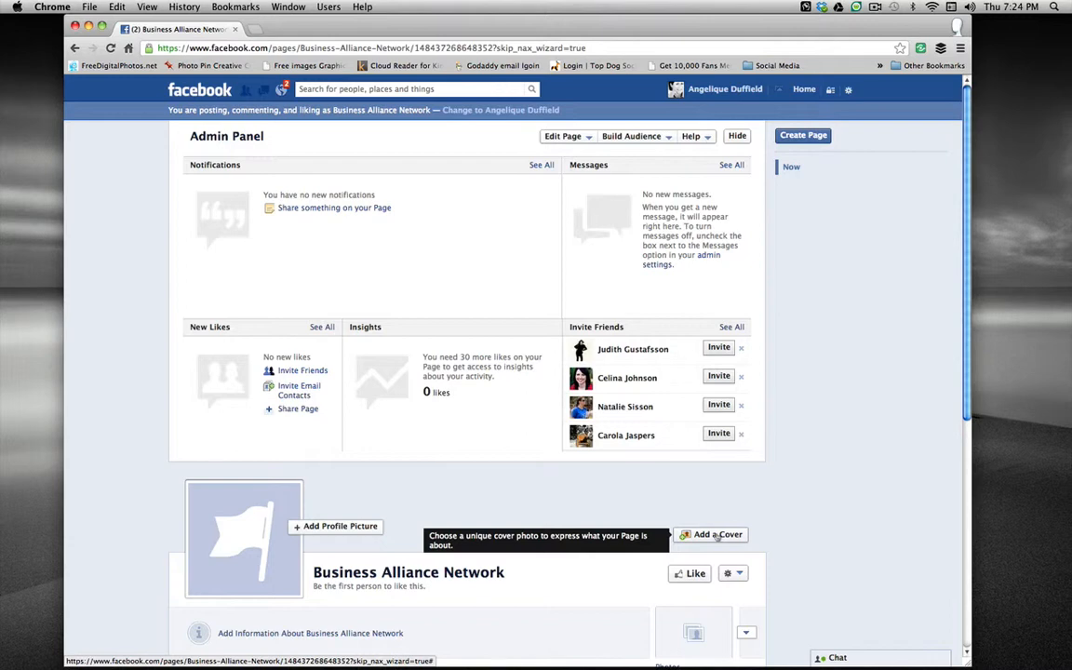
pyautogui.moveTo(320, 530)
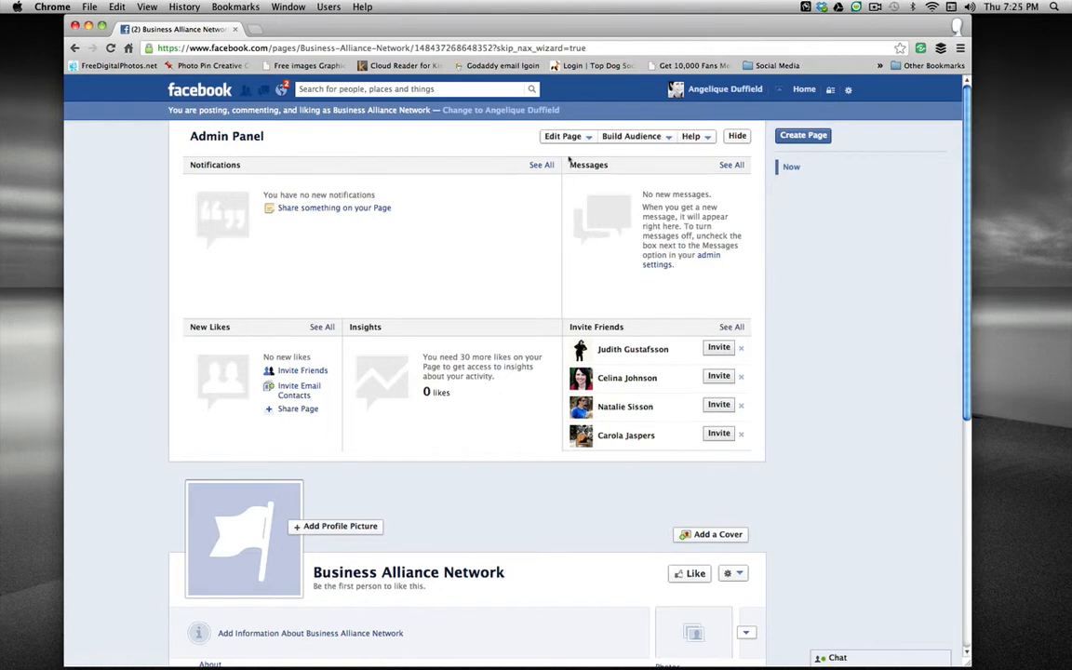
pyautogui.click(562, 136)
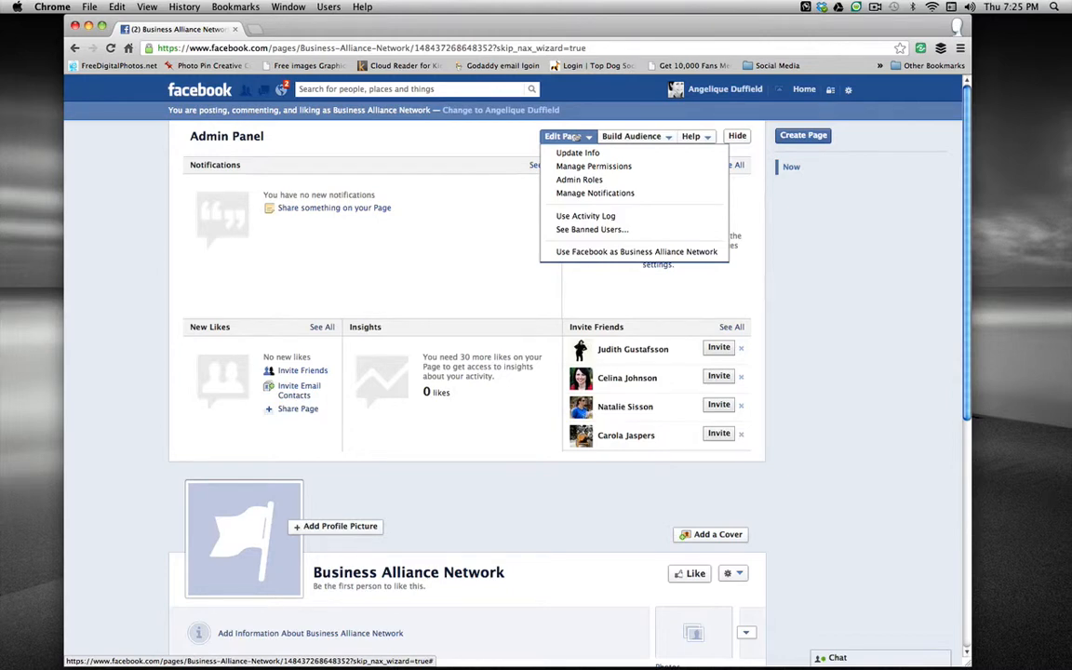
# Choose Update Info, keep the Companies & Organizations / Small Business category, and focus the Name field
pyautogui.click(576, 153)
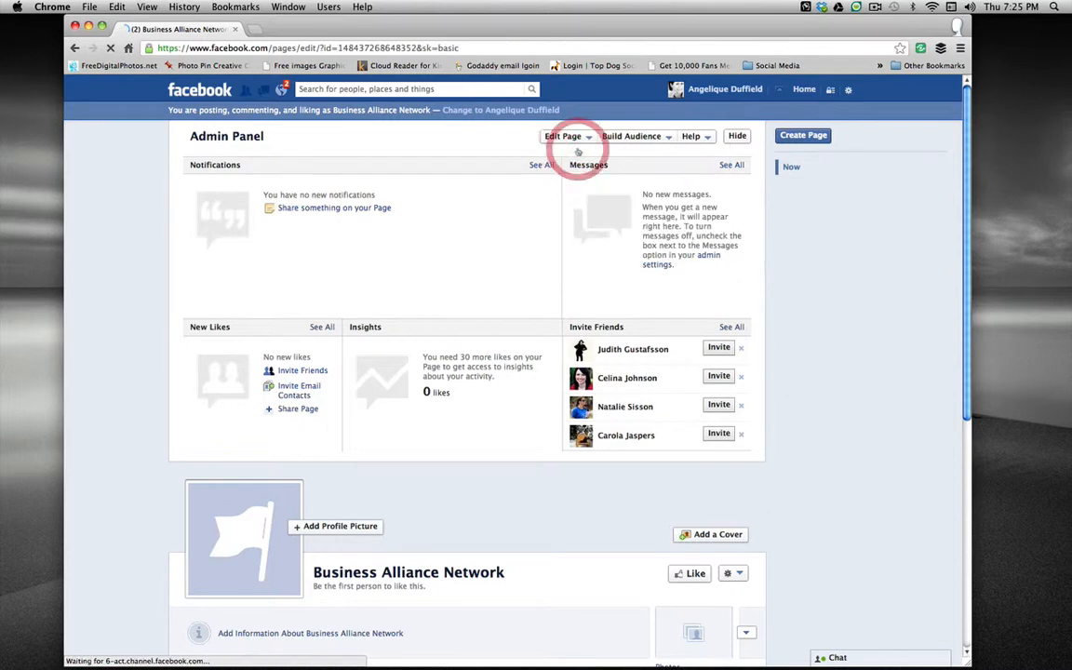
pyautogui.click(562, 136)
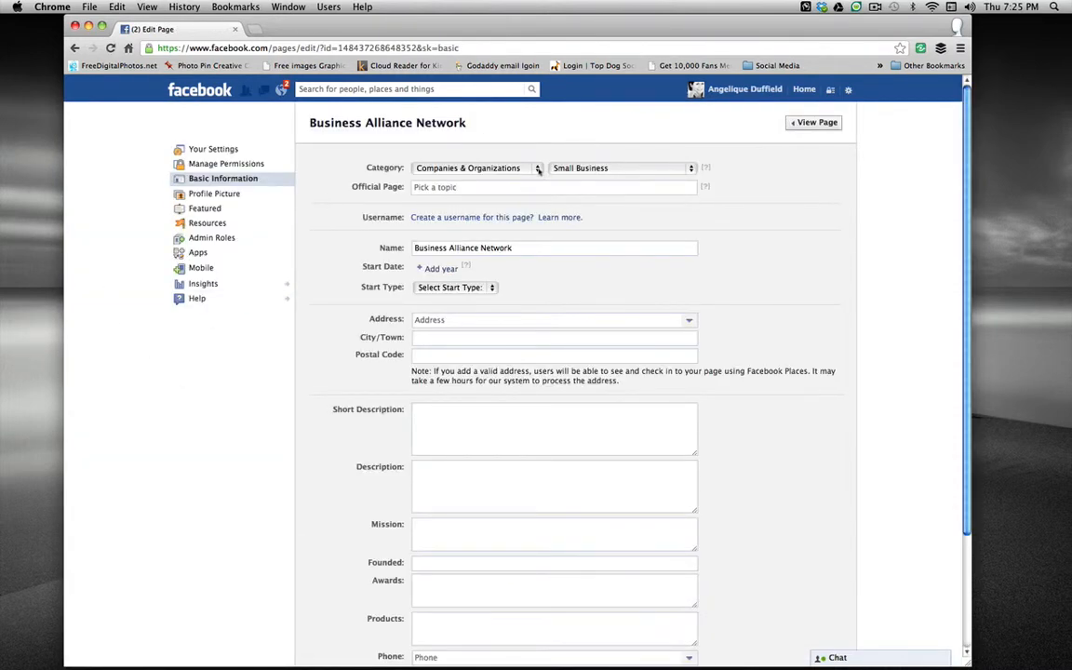
pyautogui.click(474, 168)
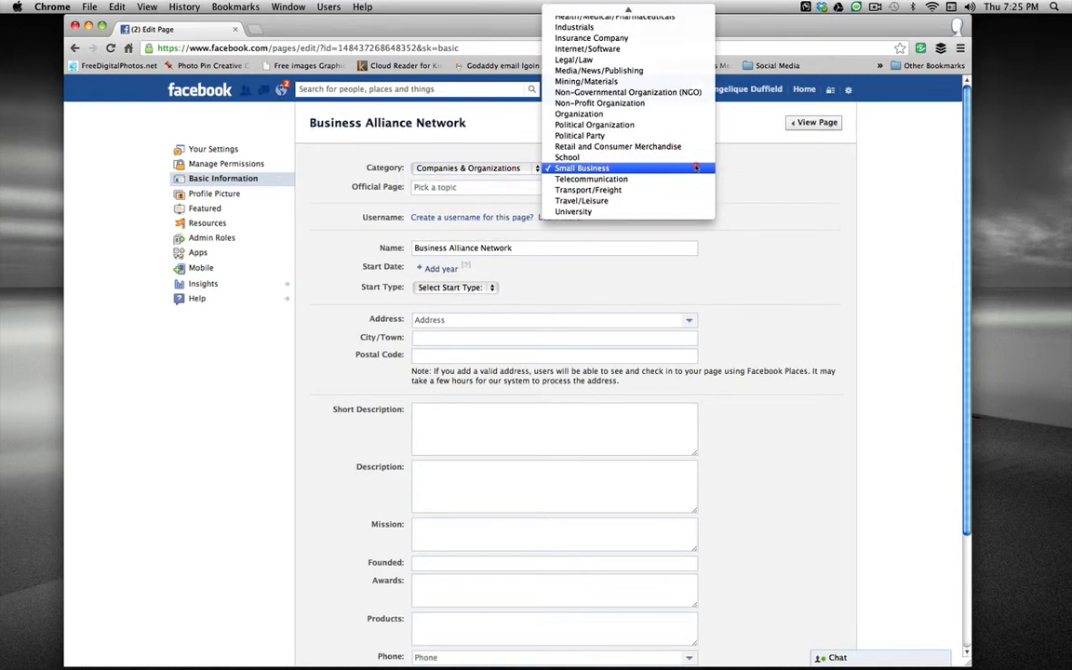
pyautogui.click(581, 167)
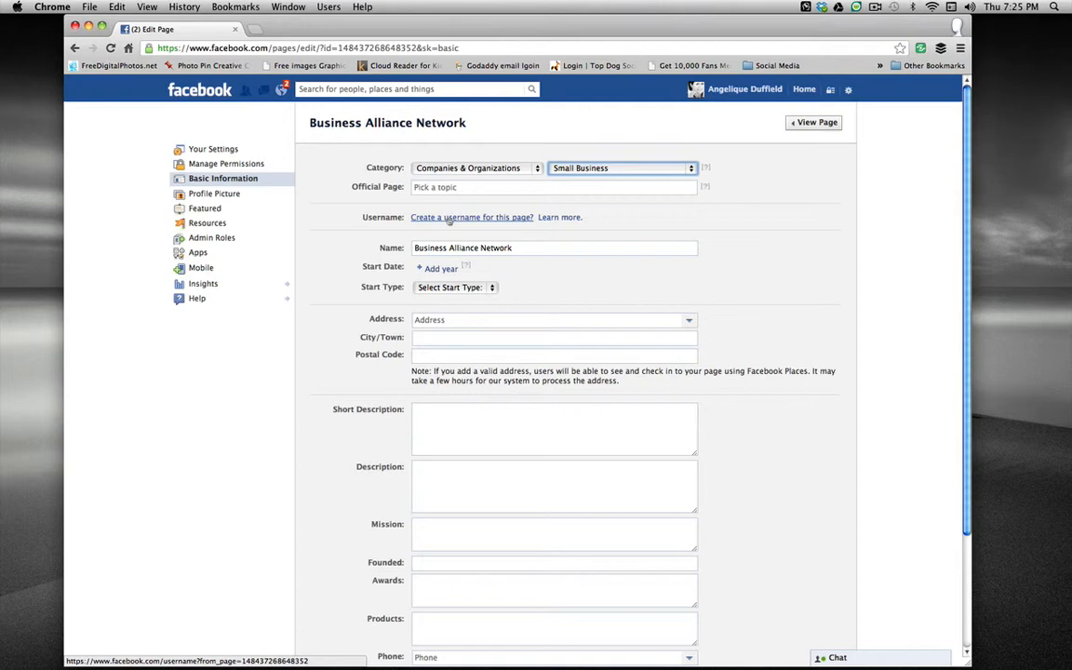
pyautogui.moveTo(265, 389)
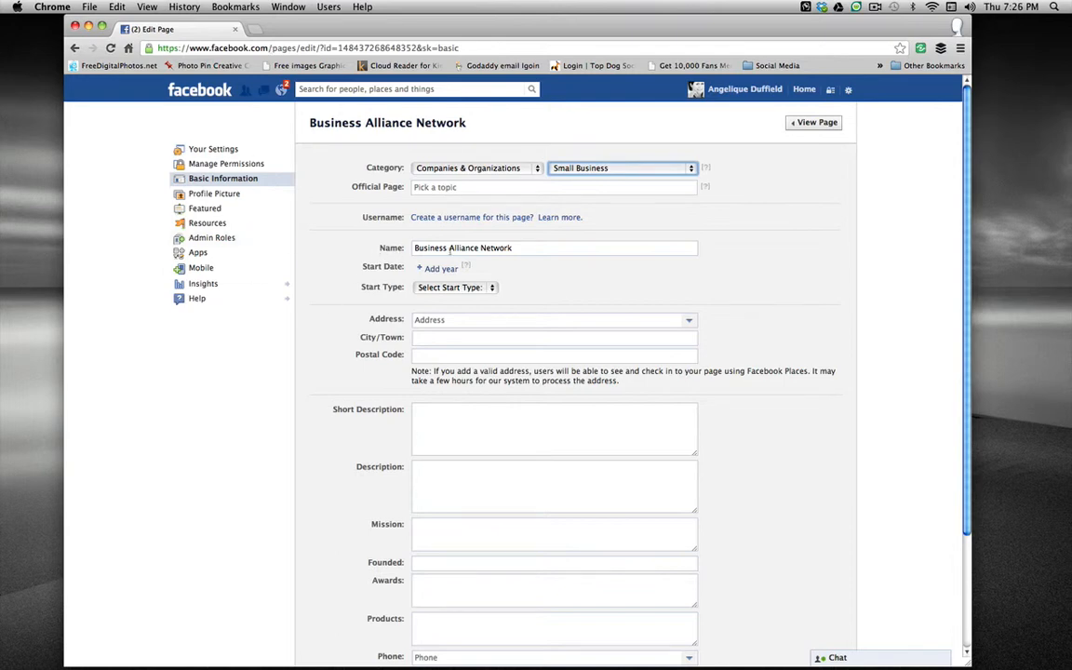
pyautogui.click(554, 248)
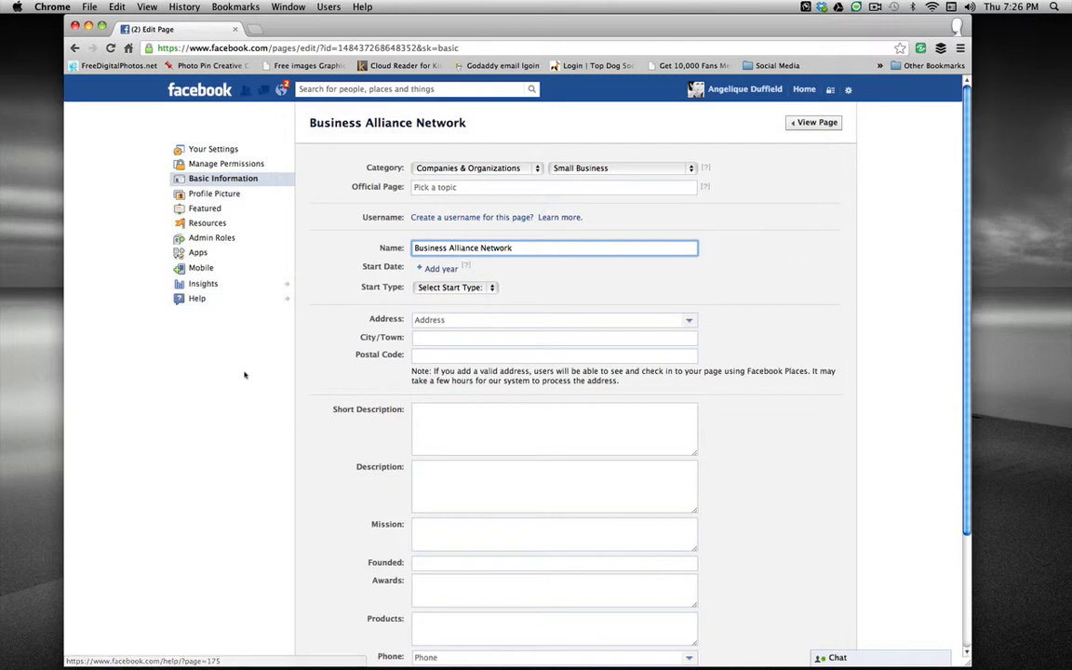
pyautogui.moveTo(498, 372)
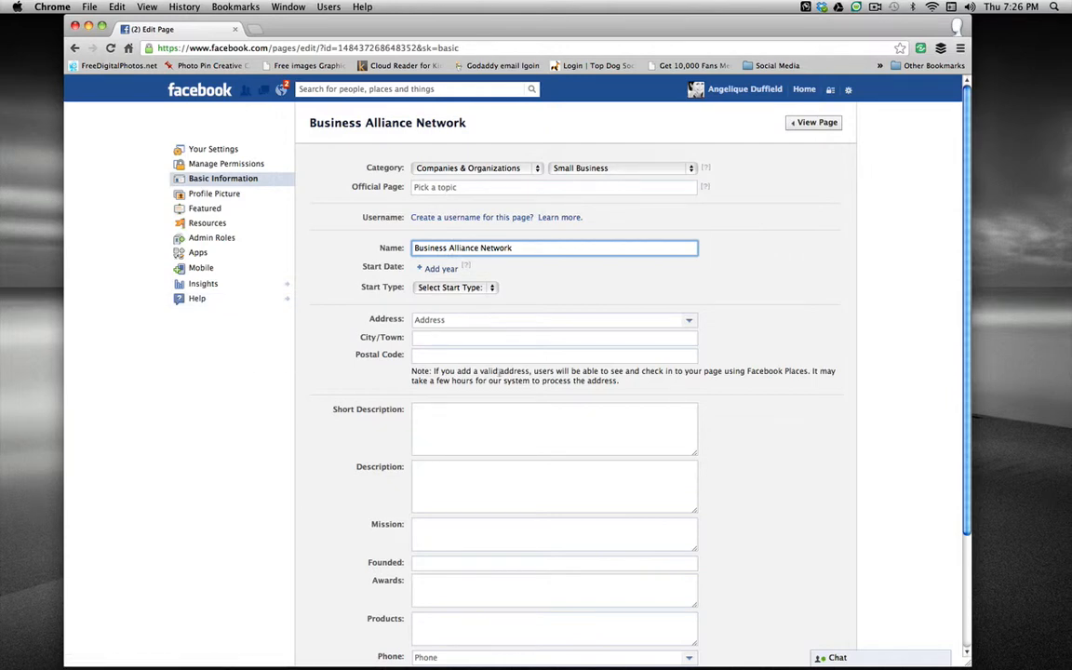
pyautogui.click(848, 89)
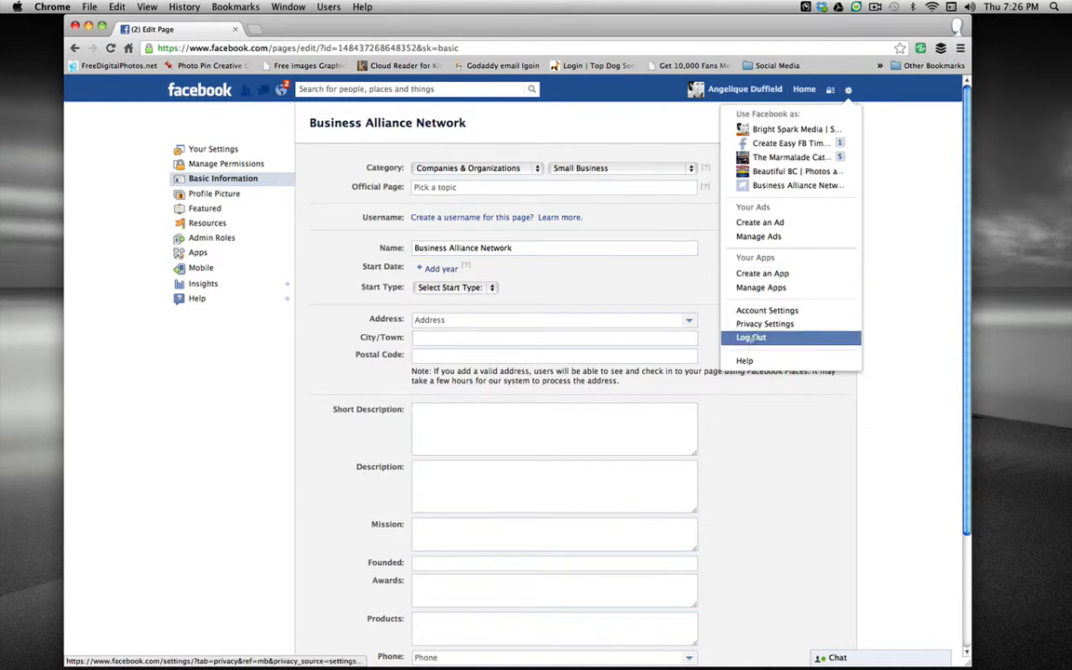
pyautogui.moveTo(744, 361)
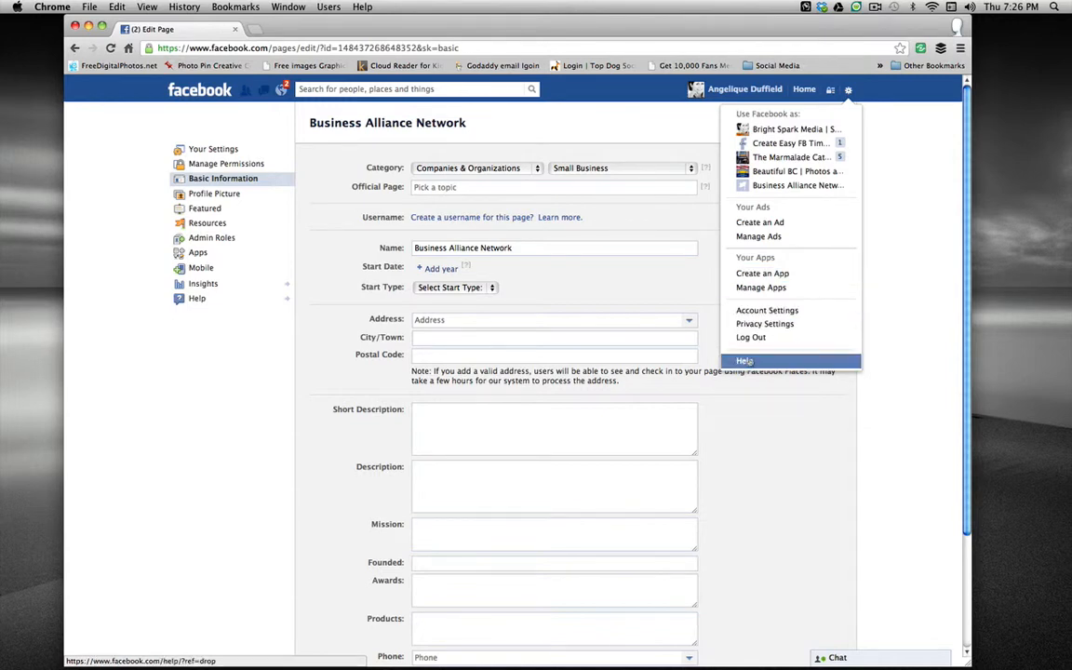